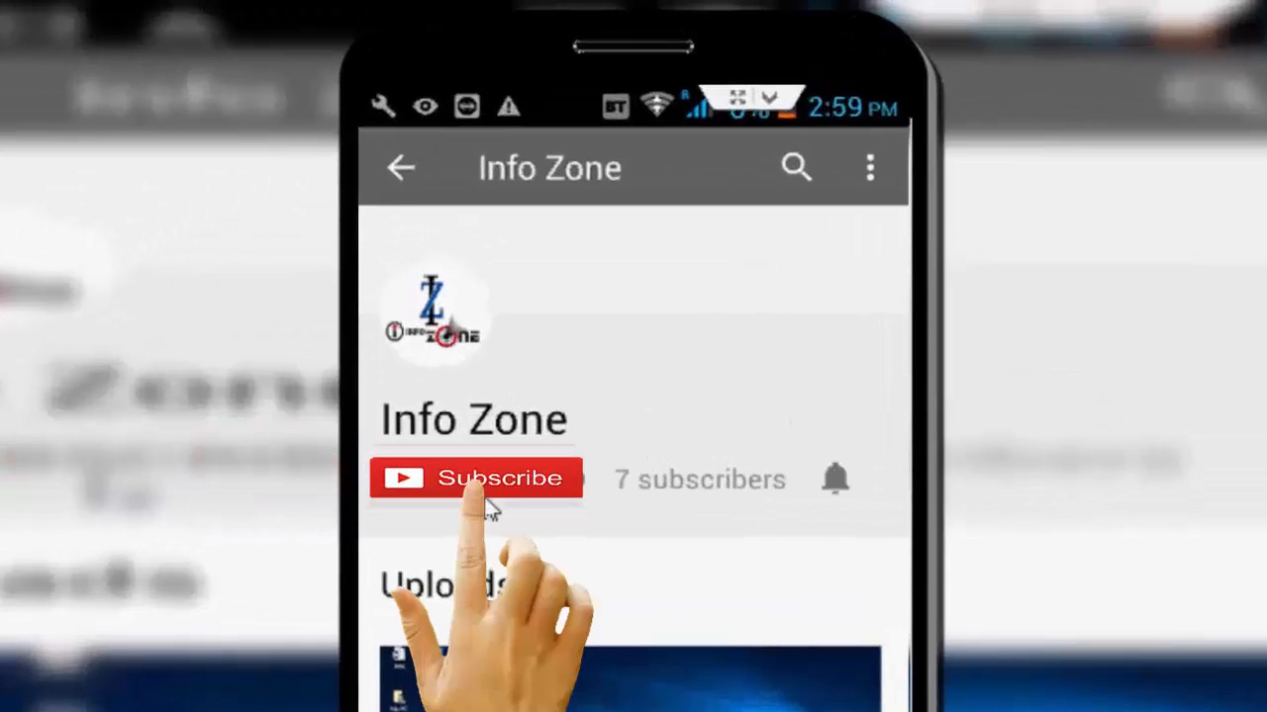
# - Launch Google Chrome to its new tab page from the Start menu
pyautogui.click(475, 477)
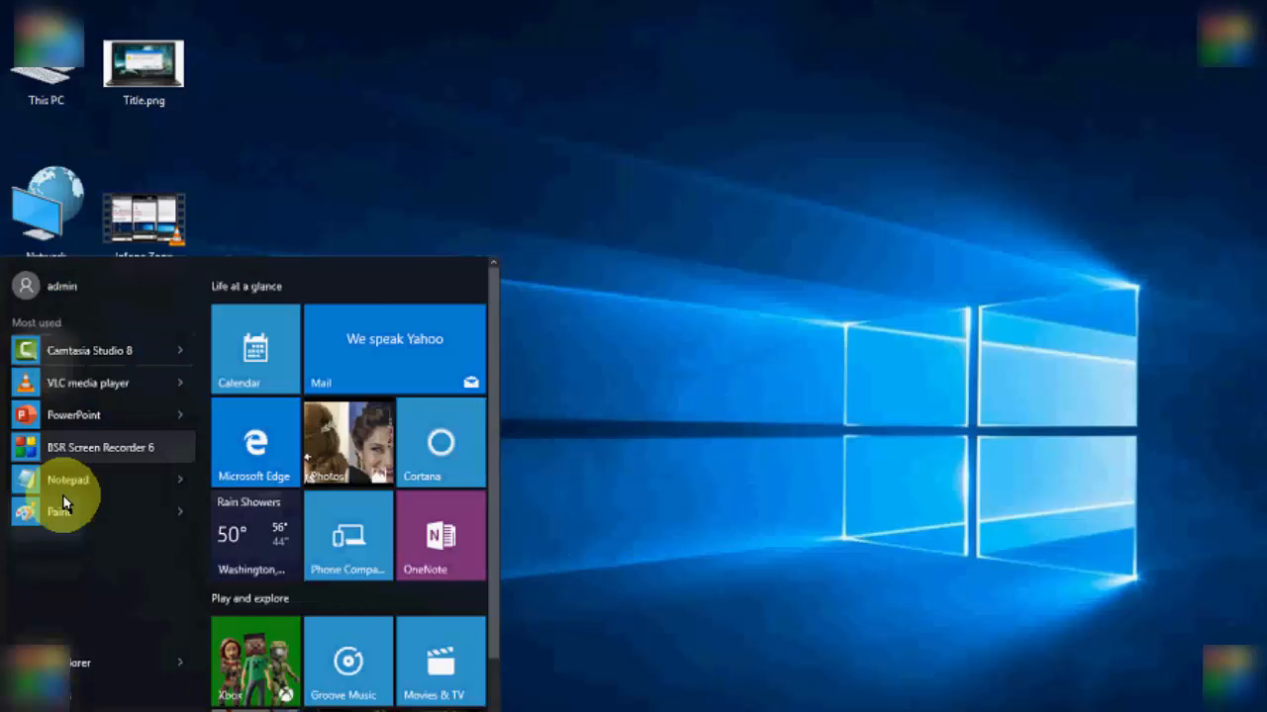
pyautogui.moveTo(87, 384)
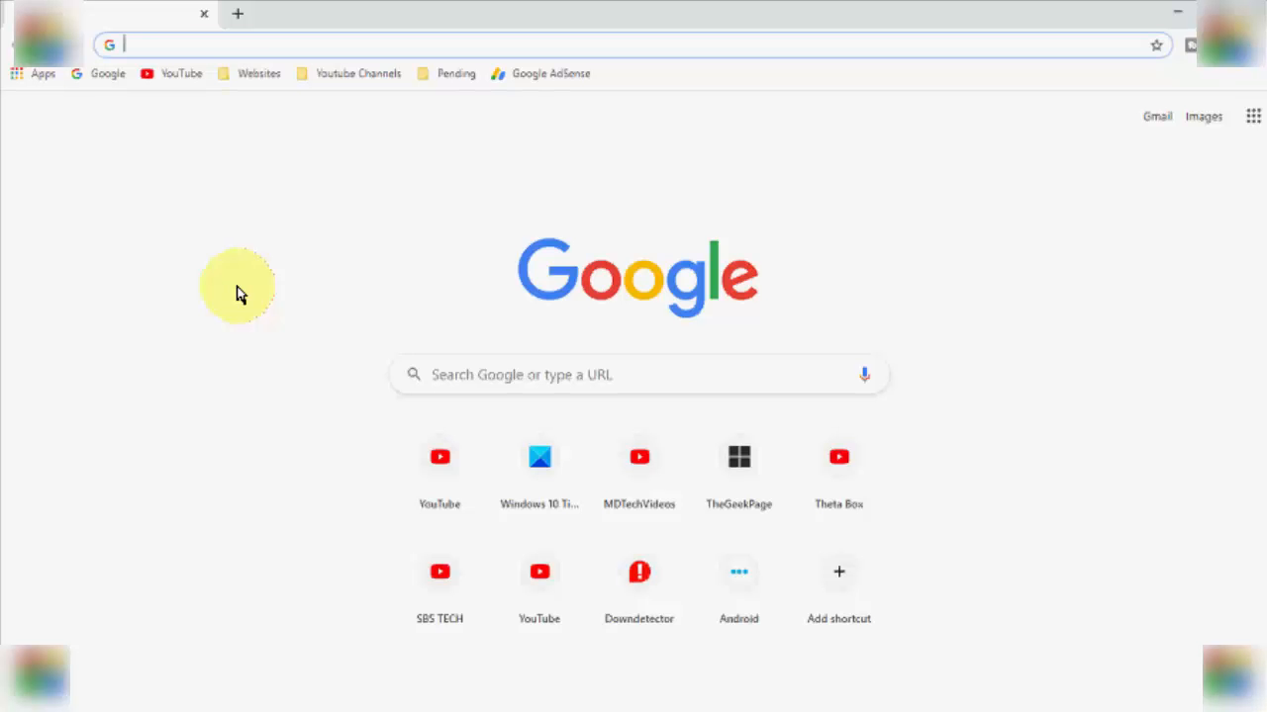
pyautogui.moveTo(237, 273)
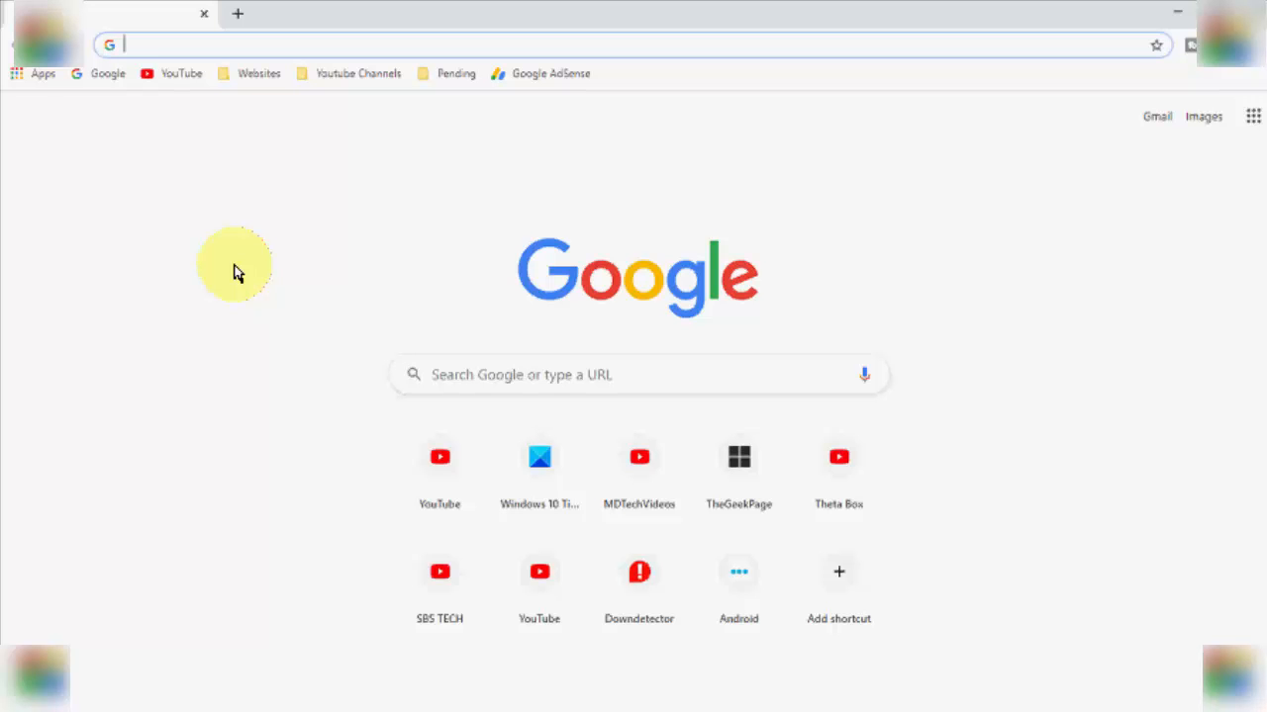
# - Bring up Clear browsing data with Ctrl+Shift+Delete on the Basic tab and expand Time range
pyautogui.press('Ctrl+Shift+Delete')
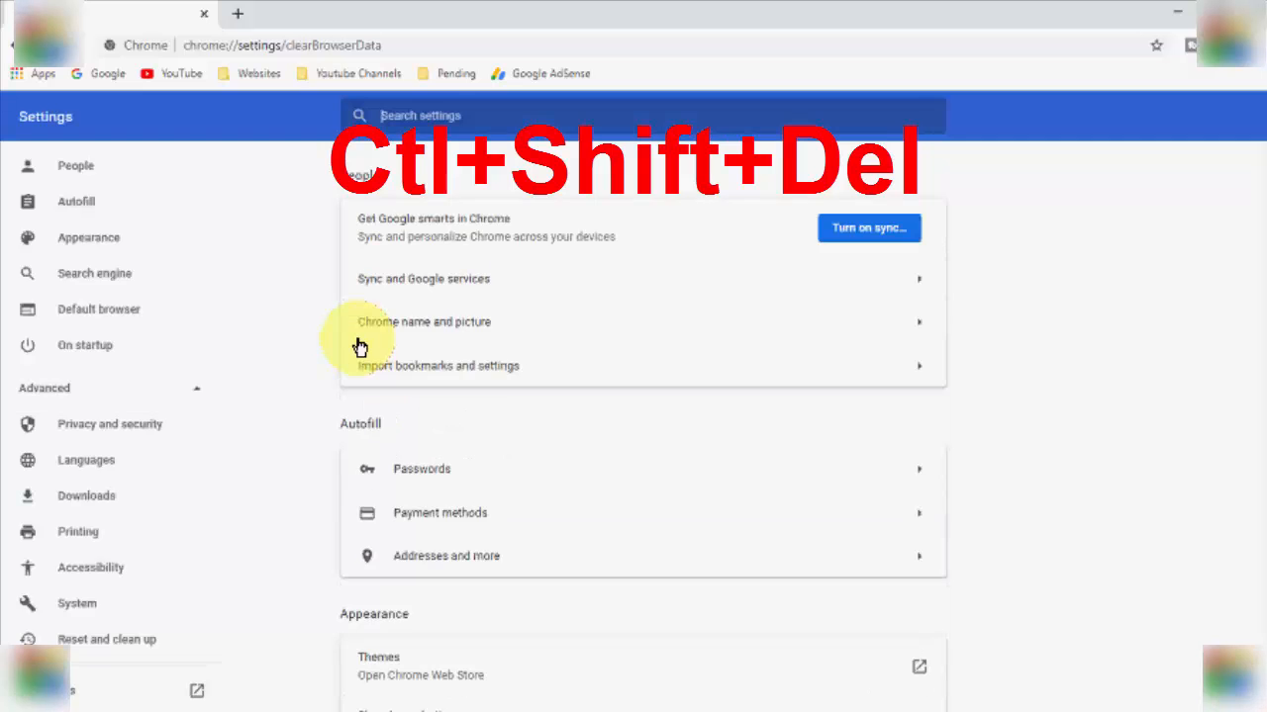
pyautogui.press('Ctrl+Shift+Delete')
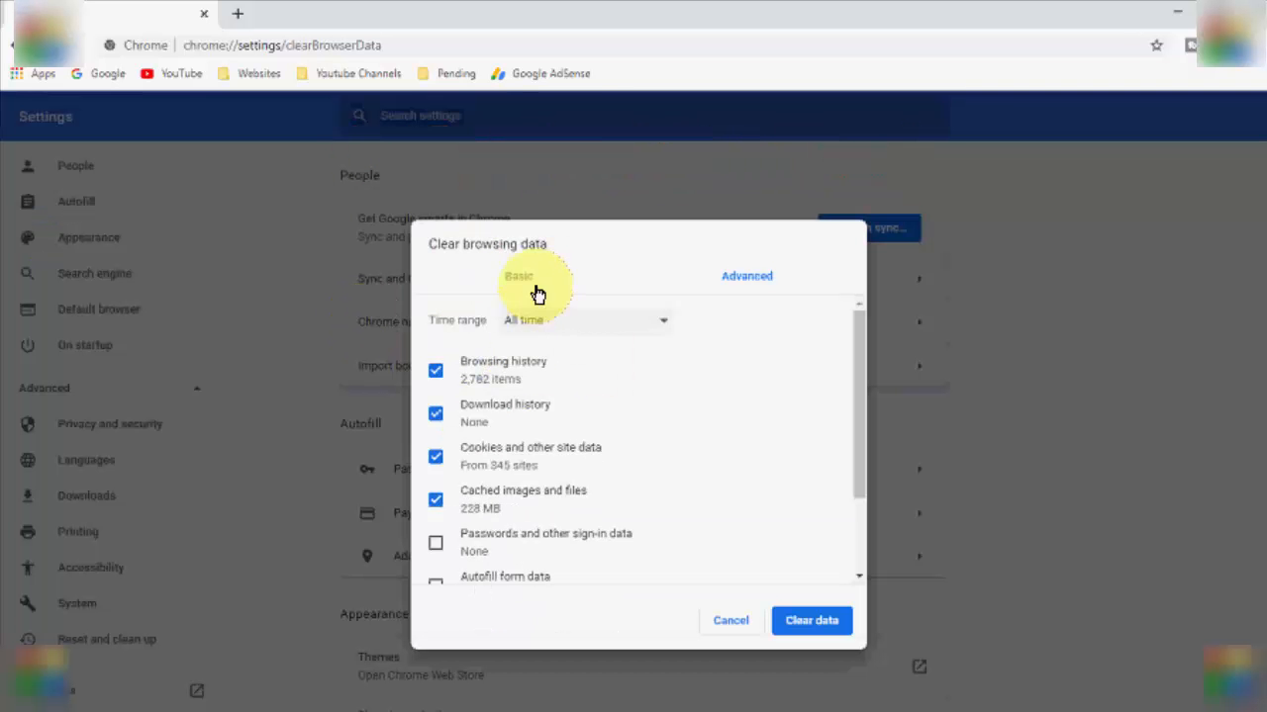
pyautogui.click(518, 277)
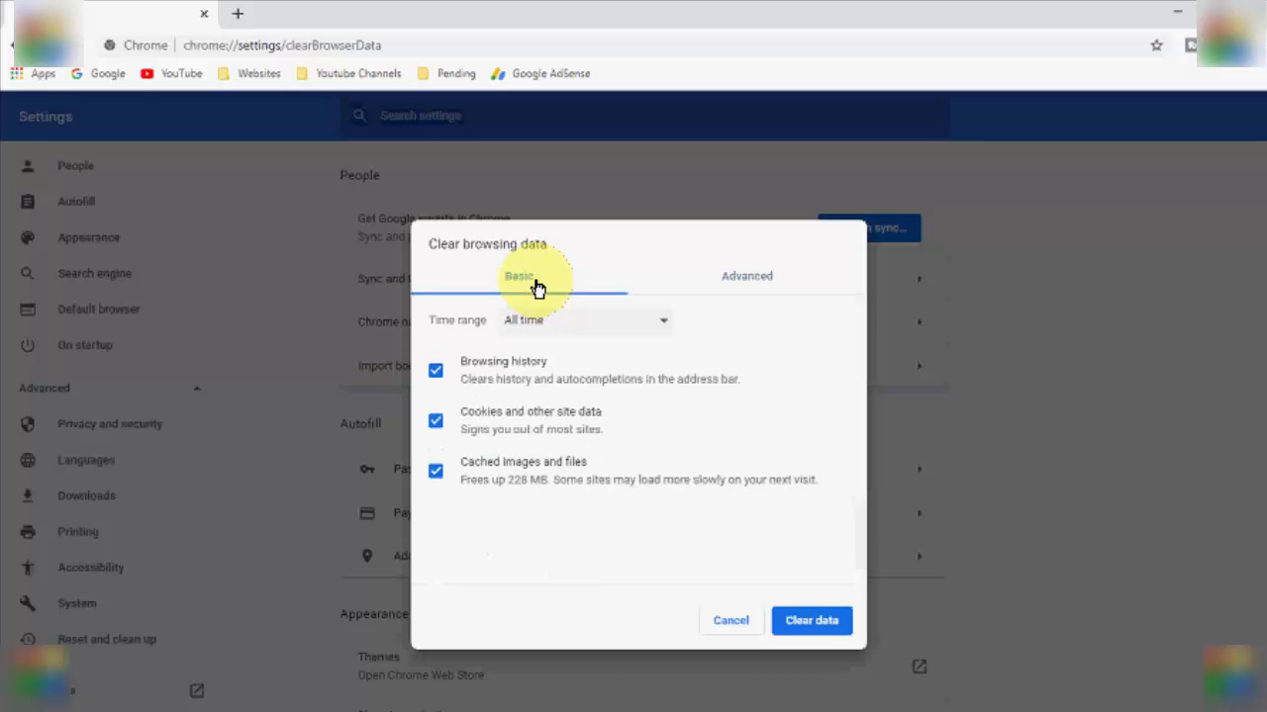
pyautogui.moveTo(455, 340)
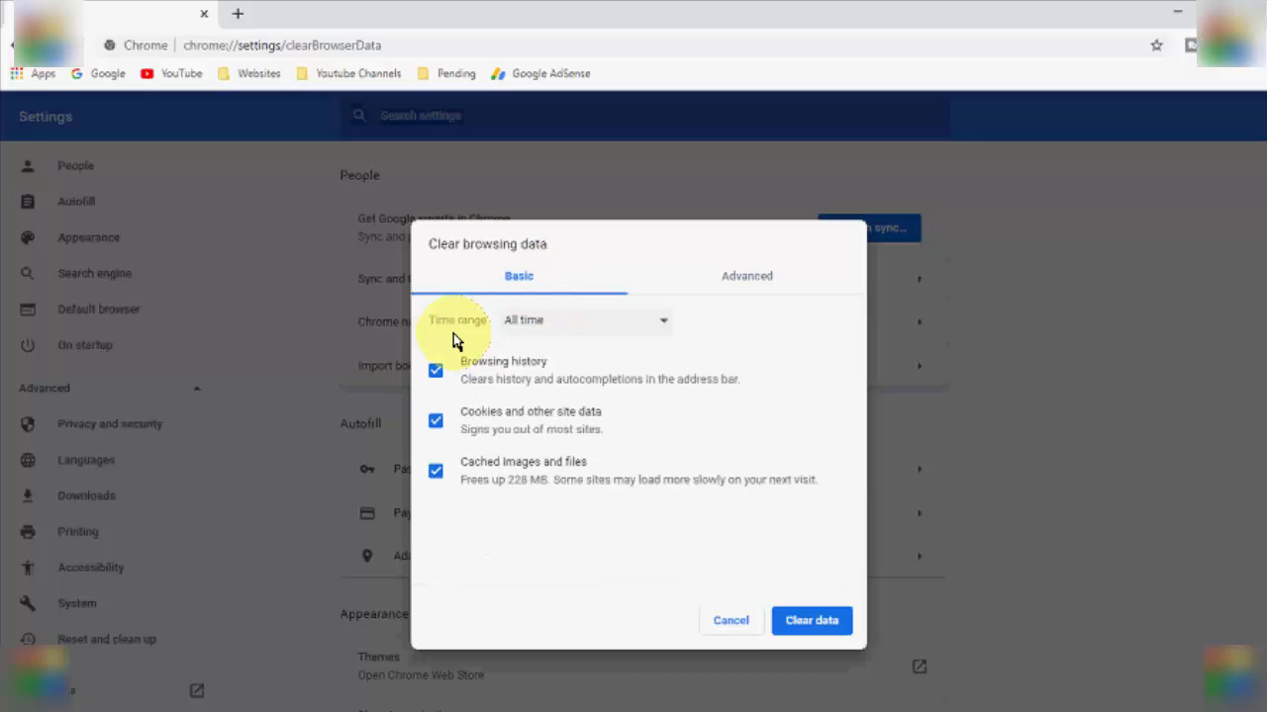
pyautogui.click(584, 321)
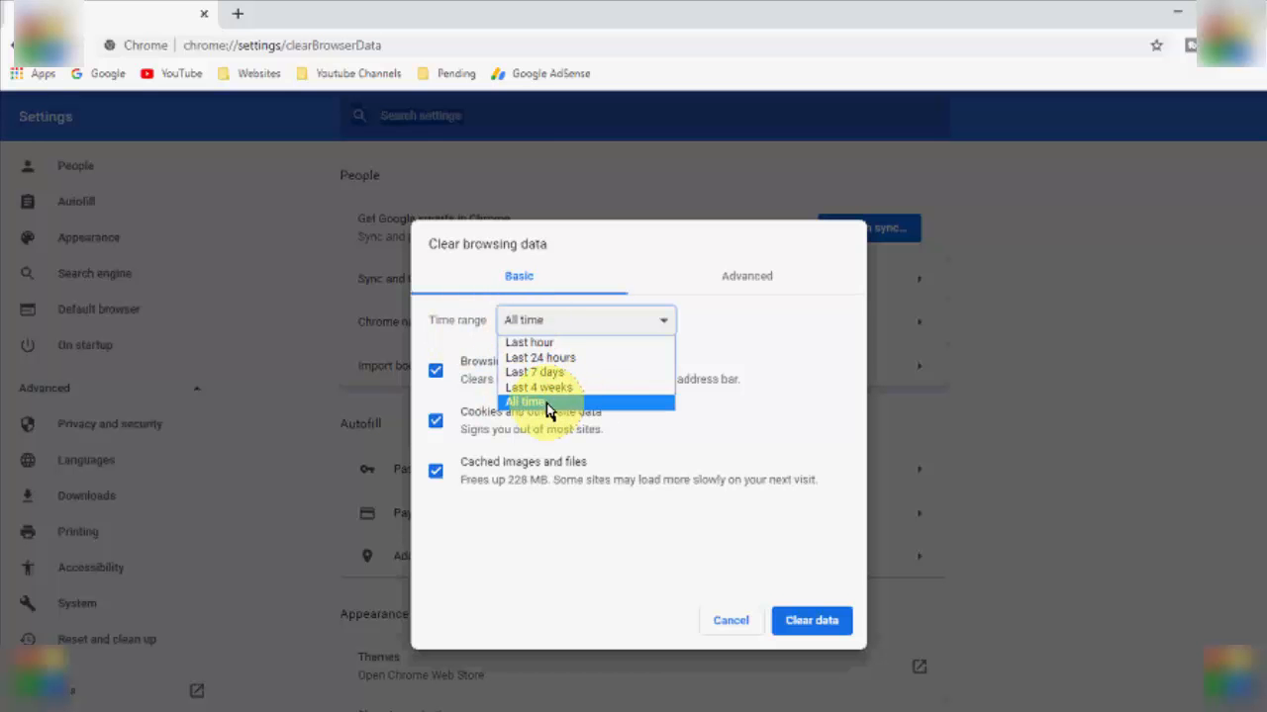
pyautogui.moveTo(546, 344)
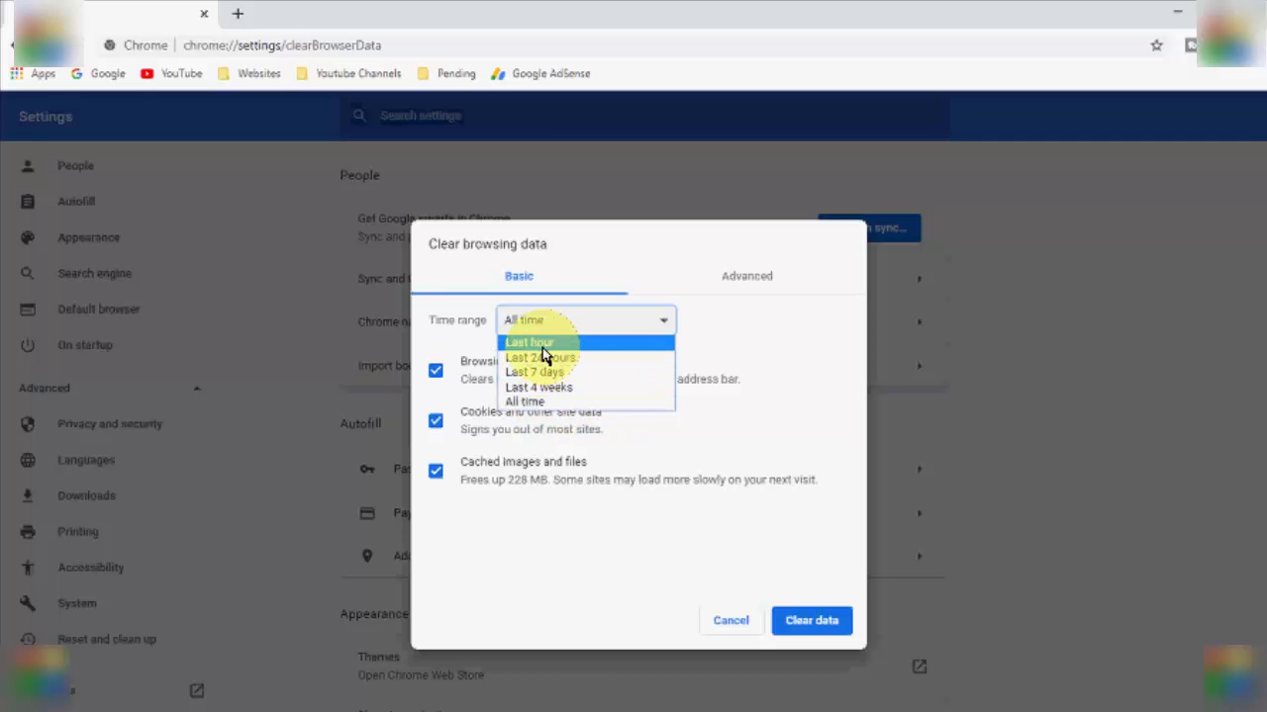
pyautogui.moveTo(564, 386)
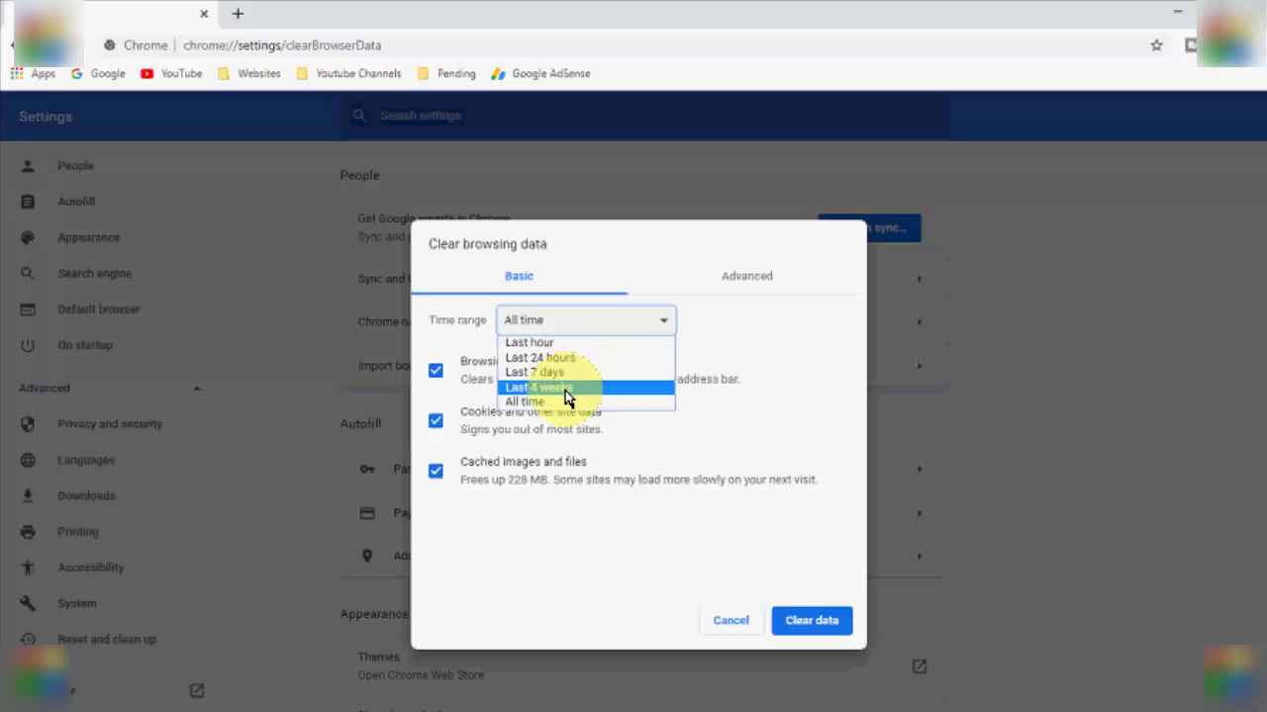
# - Set Time range to All time and keep Browsing history ticked alongside cookies and cached images
pyautogui.click(524, 402)
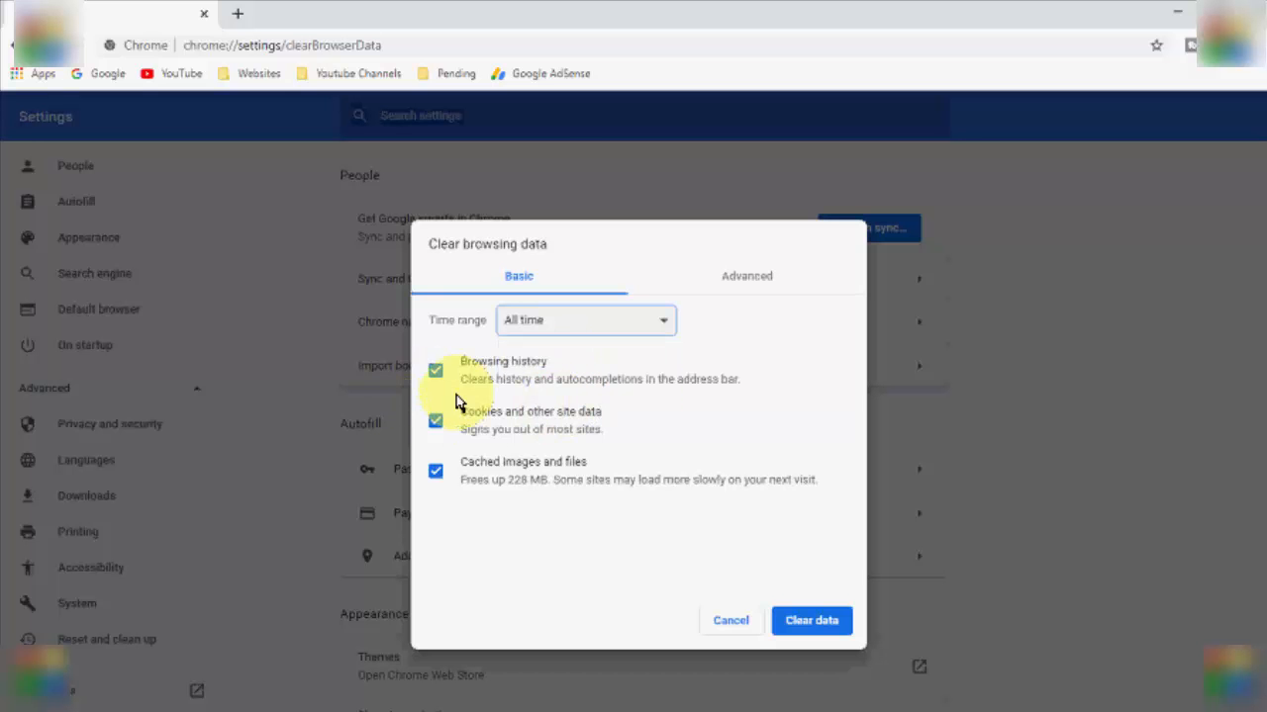
pyautogui.moveTo(532, 380)
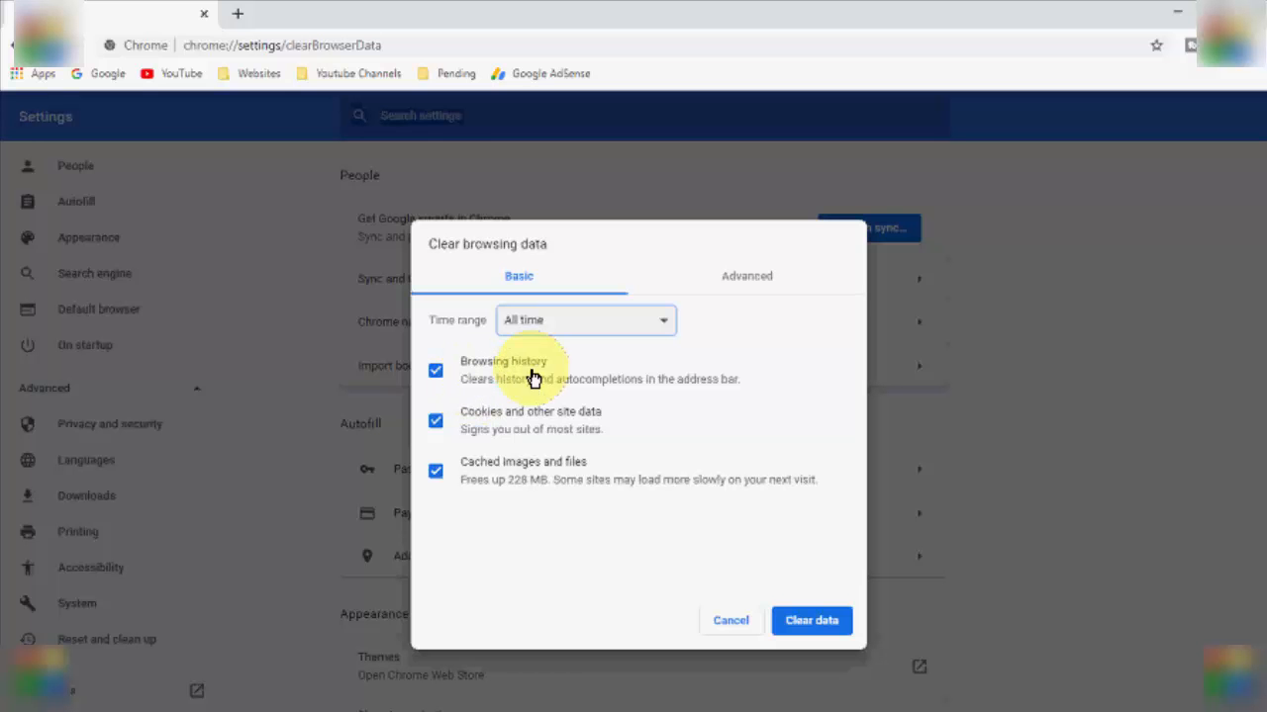
pyautogui.moveTo(581, 413)
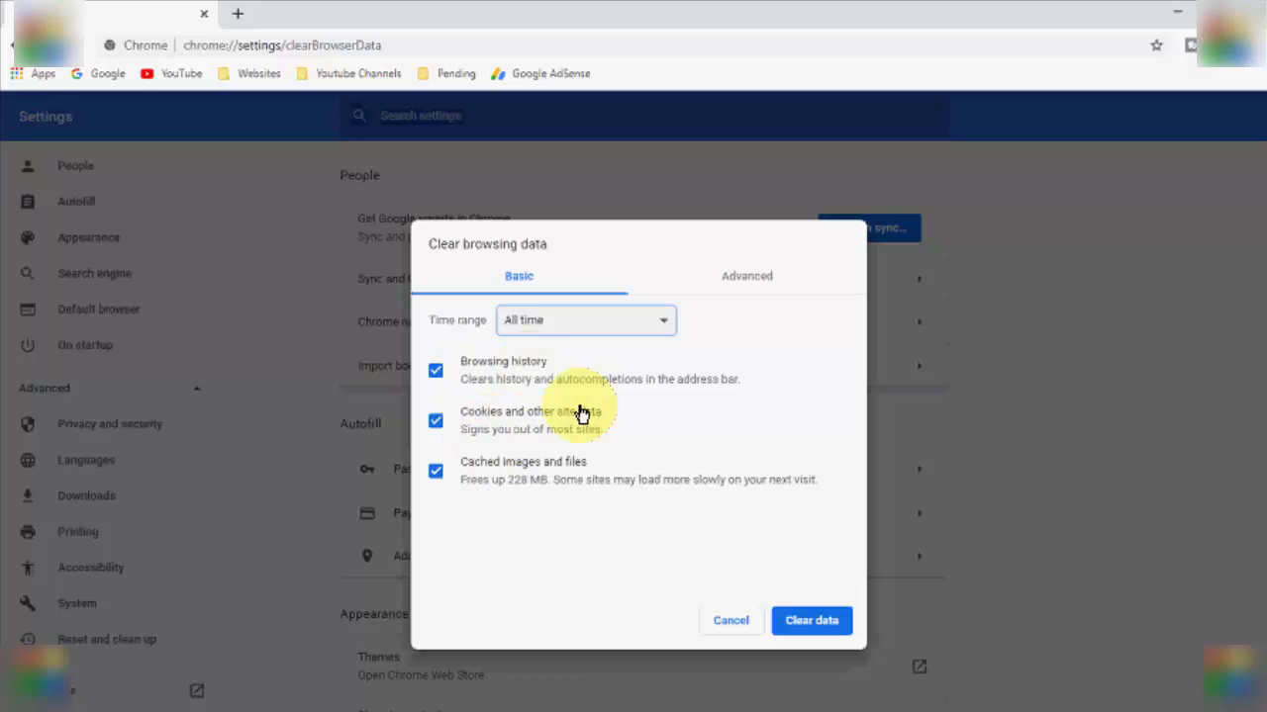
pyautogui.moveTo(485, 485)
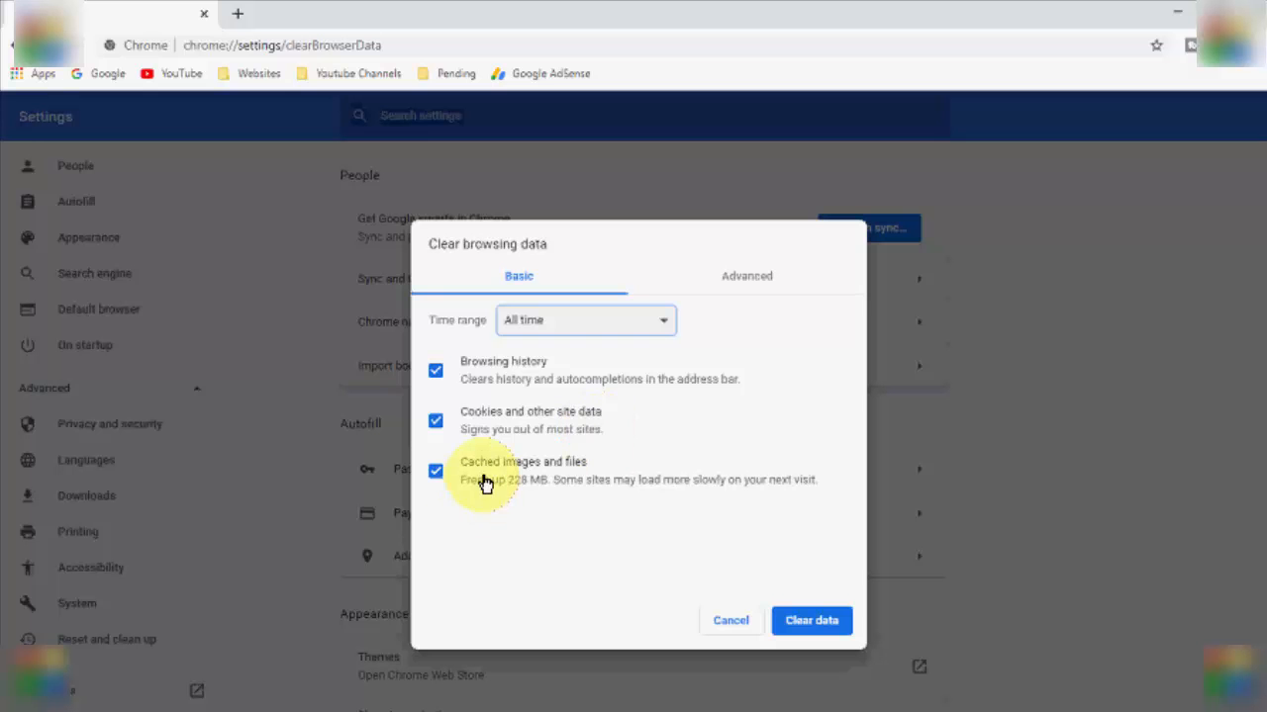
pyautogui.moveTo(577, 481)
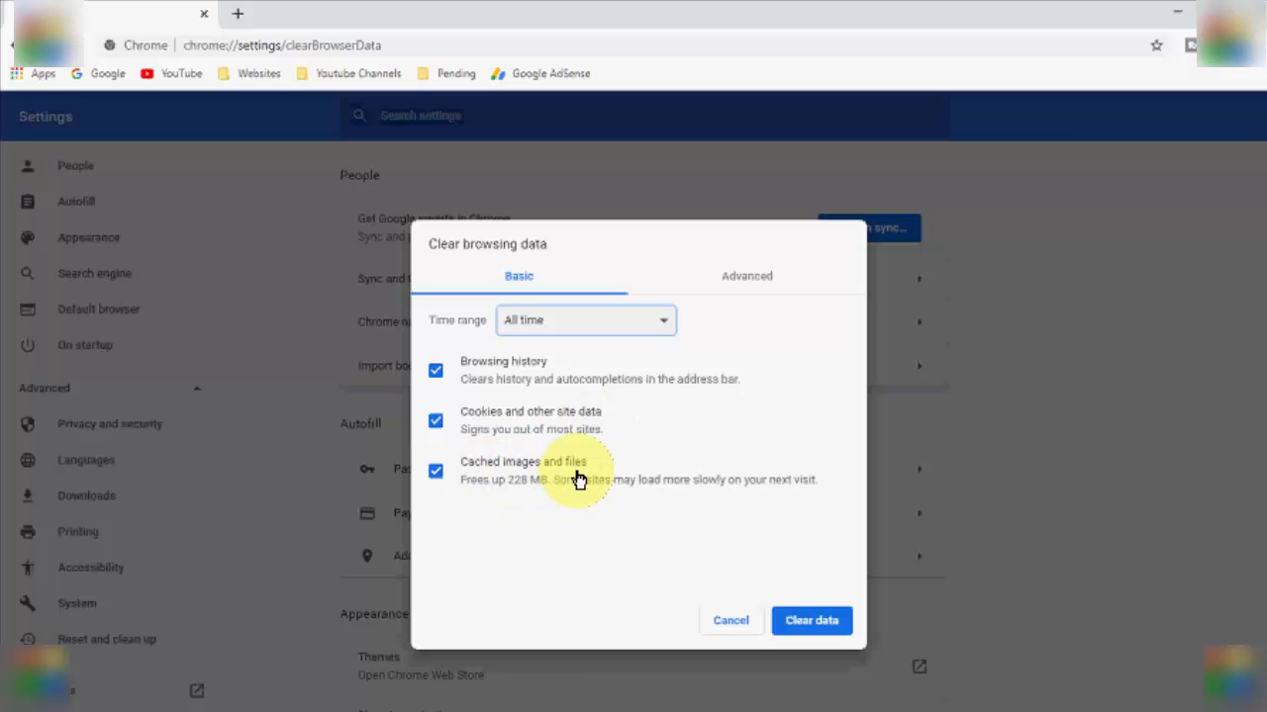
pyautogui.click(435, 370)
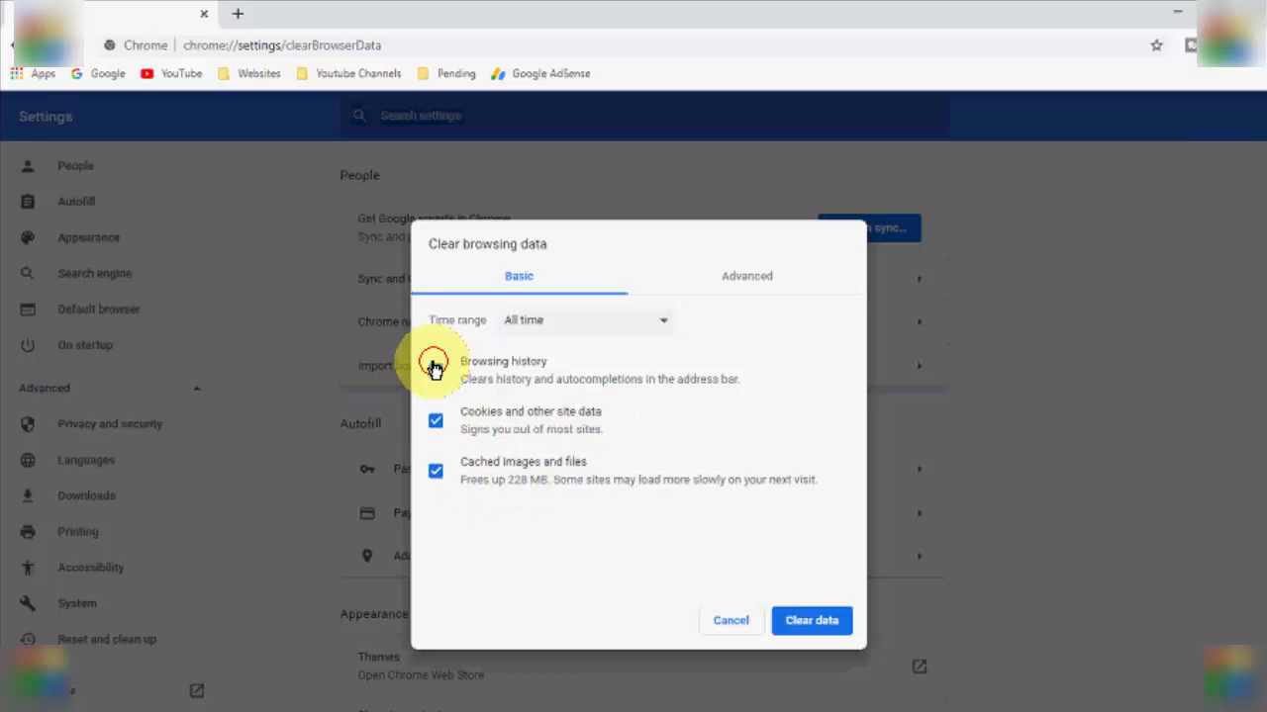
pyautogui.click(435, 370)
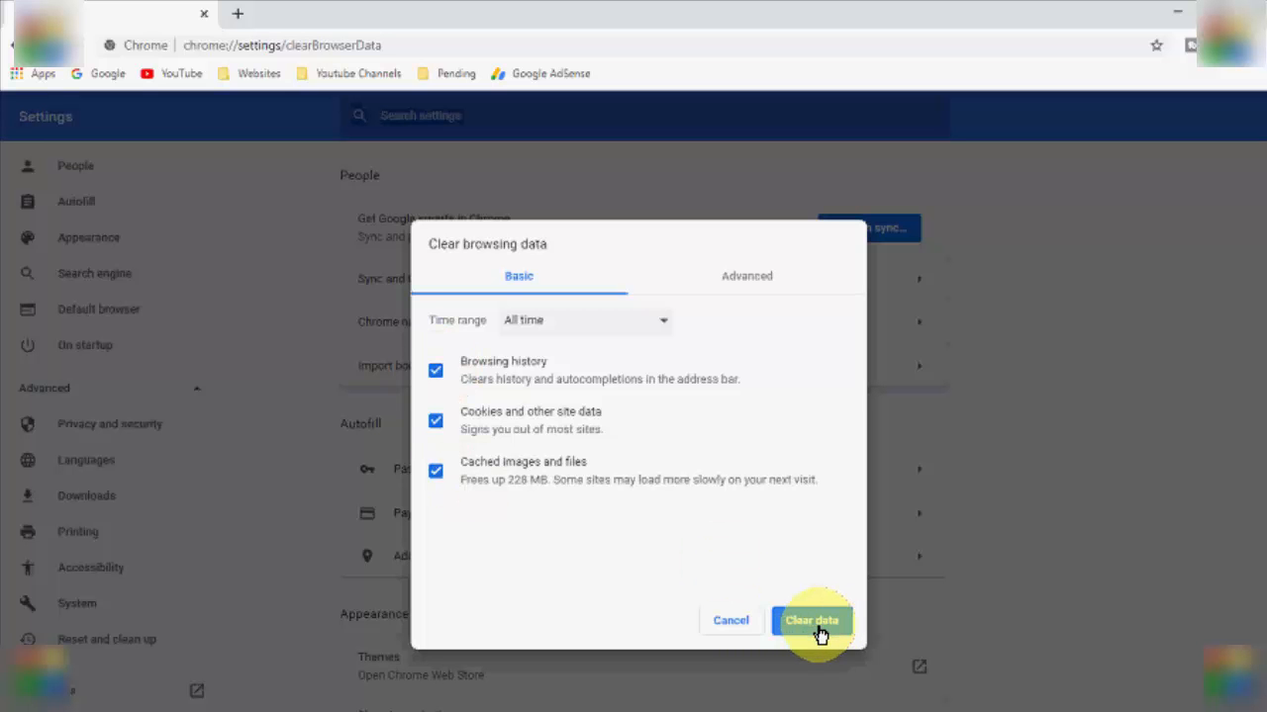
# - Clear the selected All-time data and reopen the Clear browsing data dialog
pyautogui.click(812, 621)
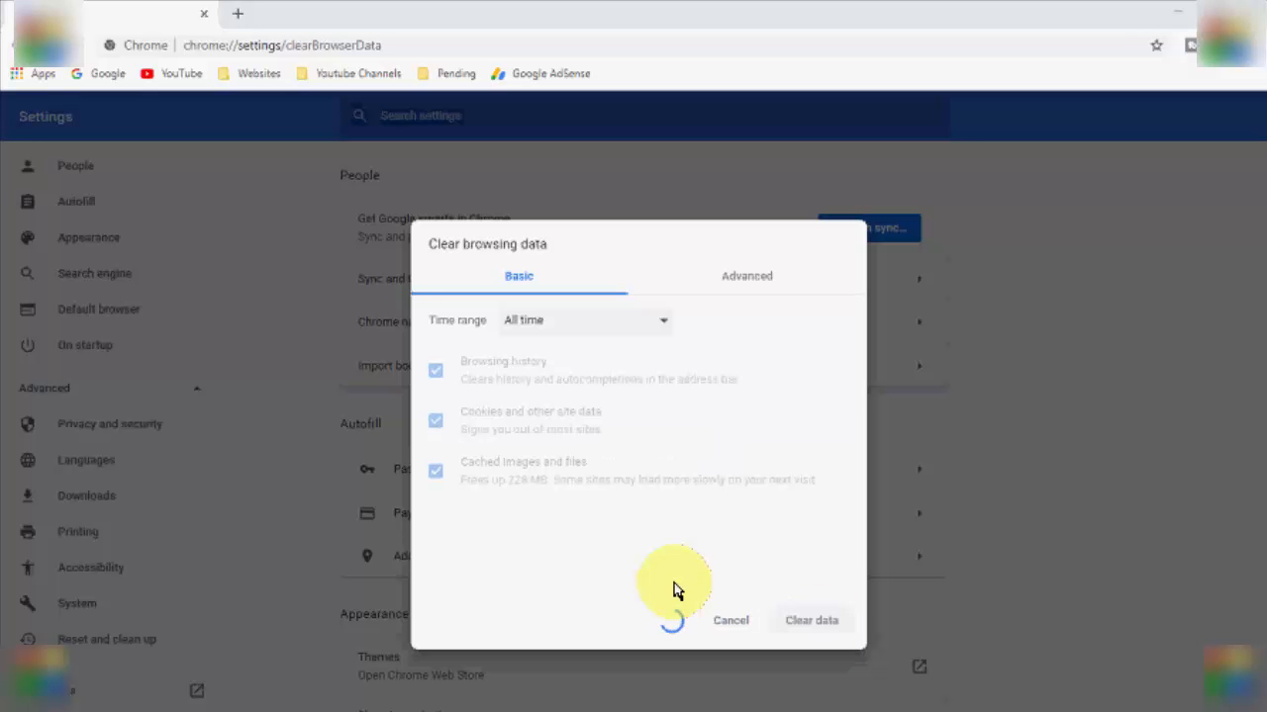
pyautogui.moveTo(692, 578)
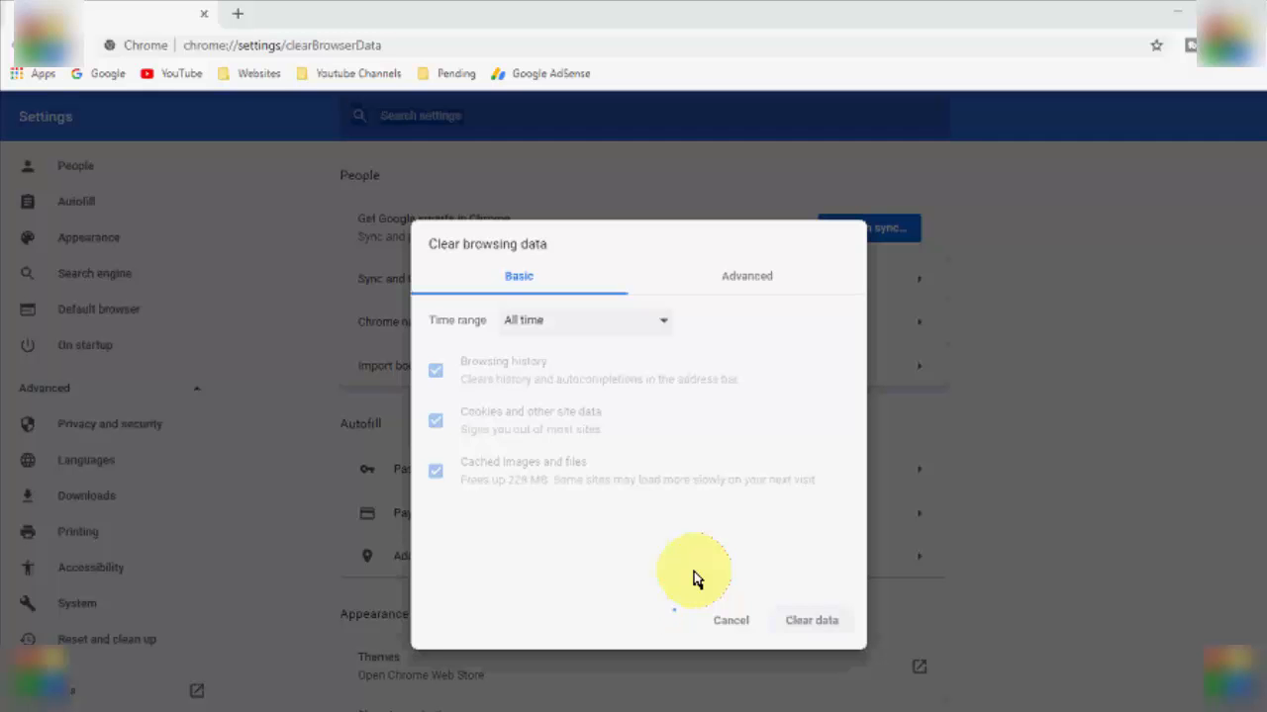
pyautogui.click(811, 621)
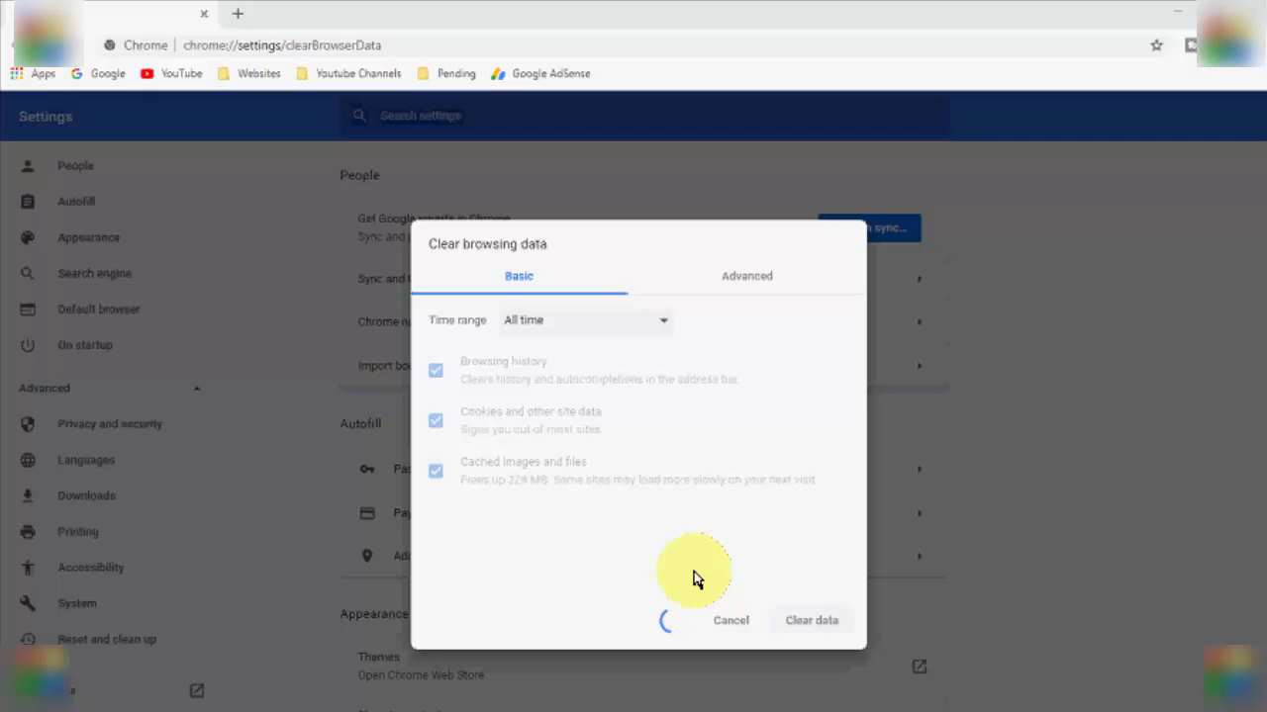
pyautogui.click(811, 622)
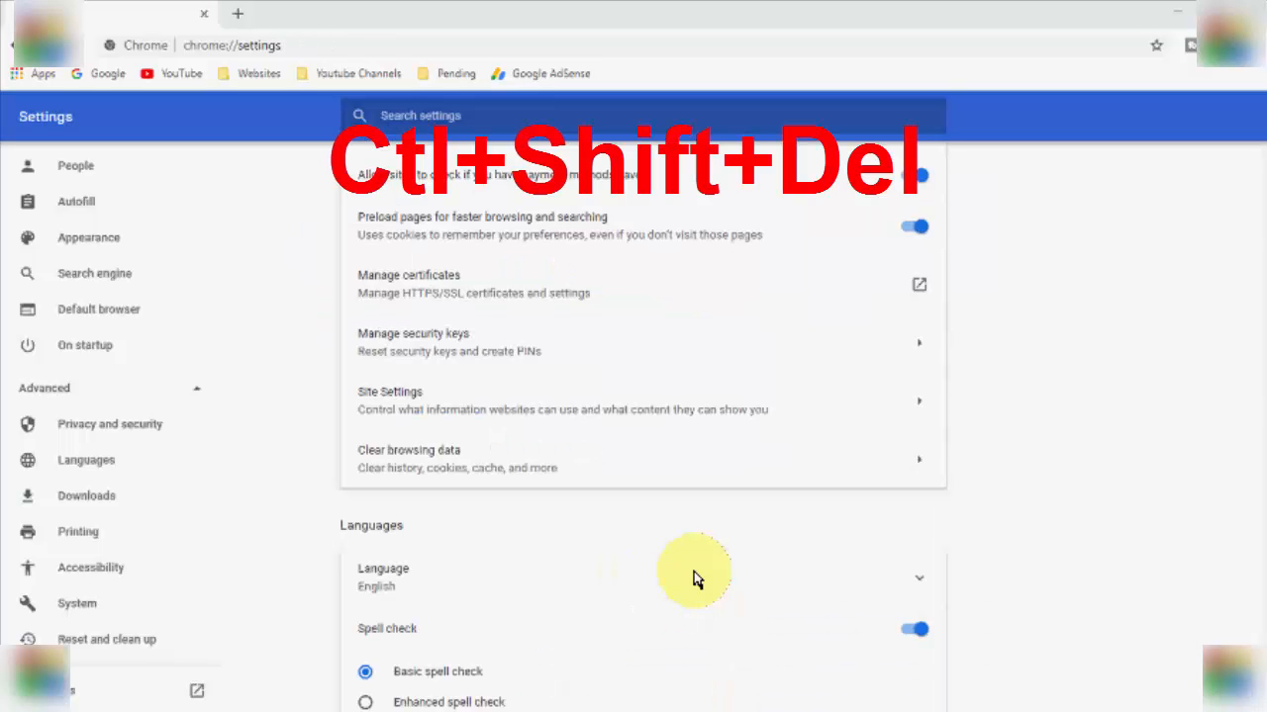
pyautogui.press('ctrl+shift+delete')
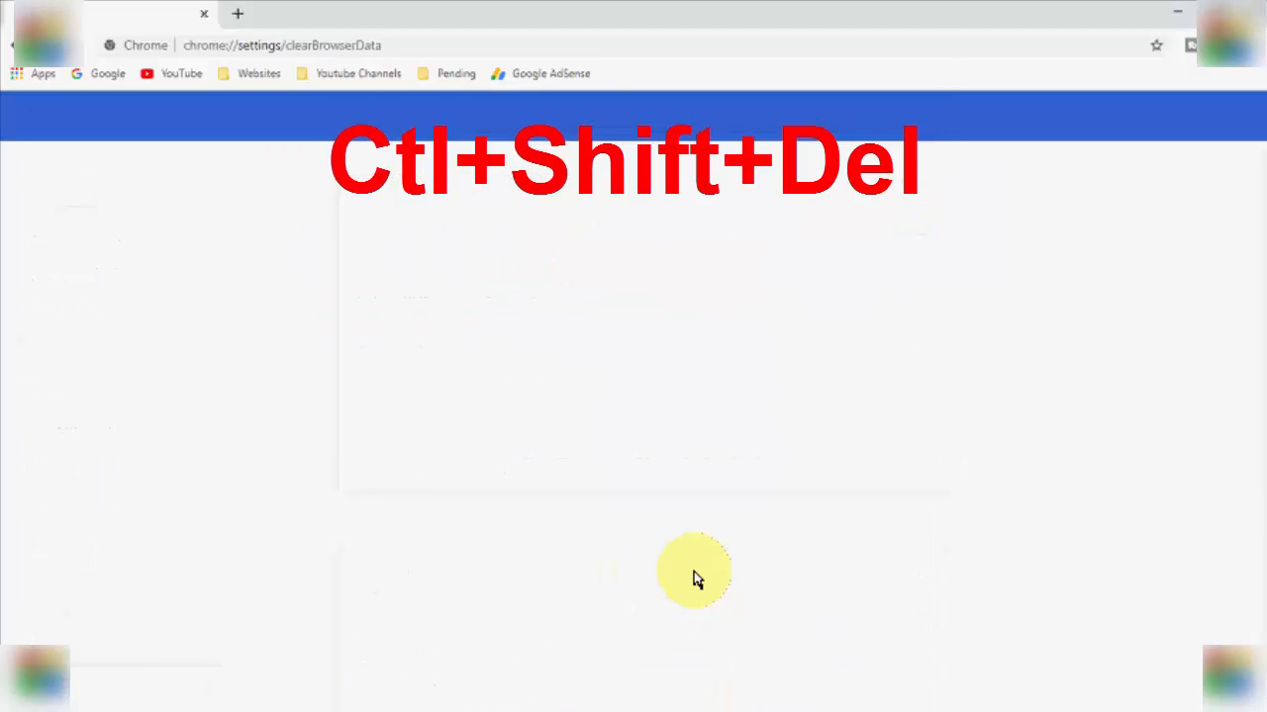
pyautogui.press('Ctrl+Shift+Delete')
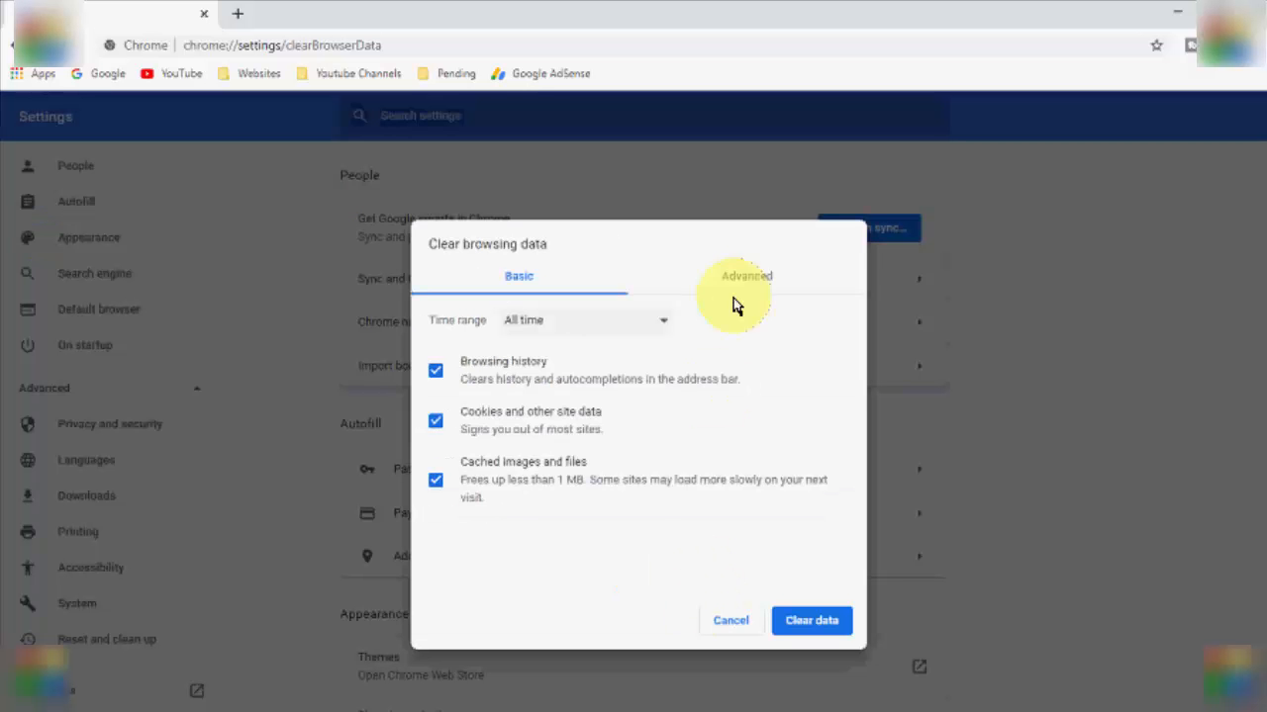
# - On the Advanced tab, tick only history, downloads, cookies and cached files for All time and clear them
pyautogui.click(746, 275)
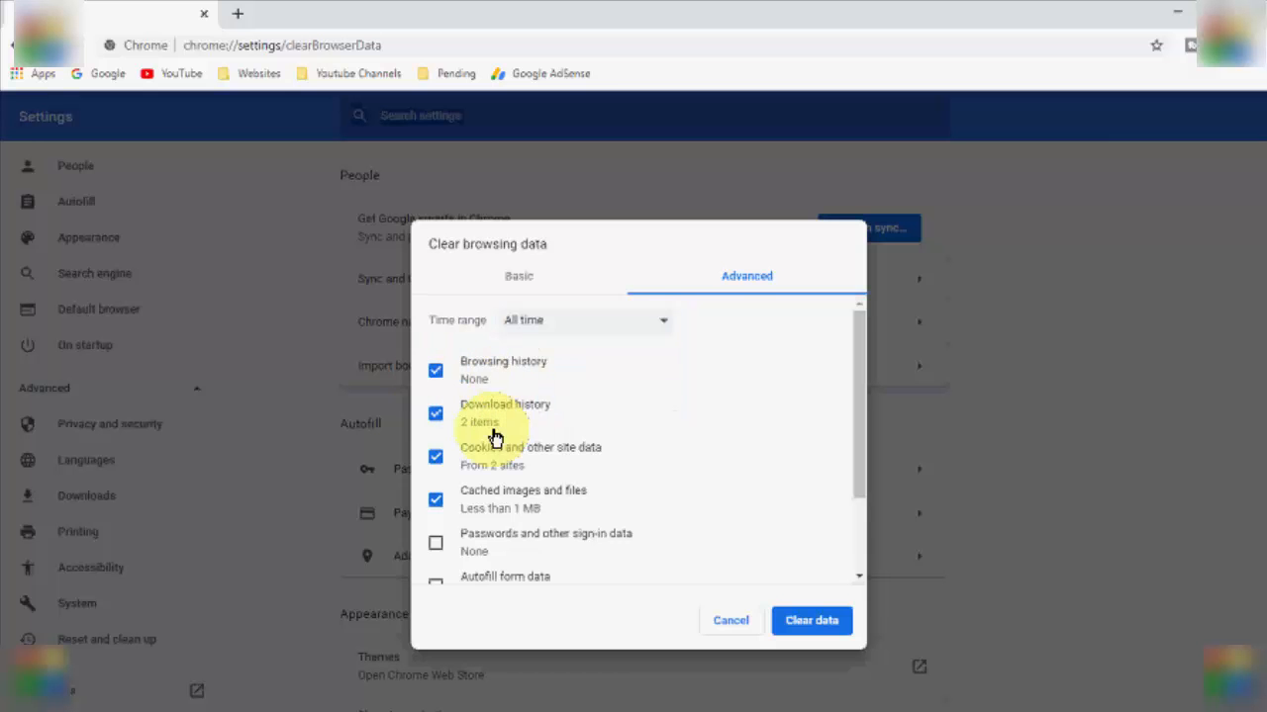
pyautogui.moveTo(530, 485)
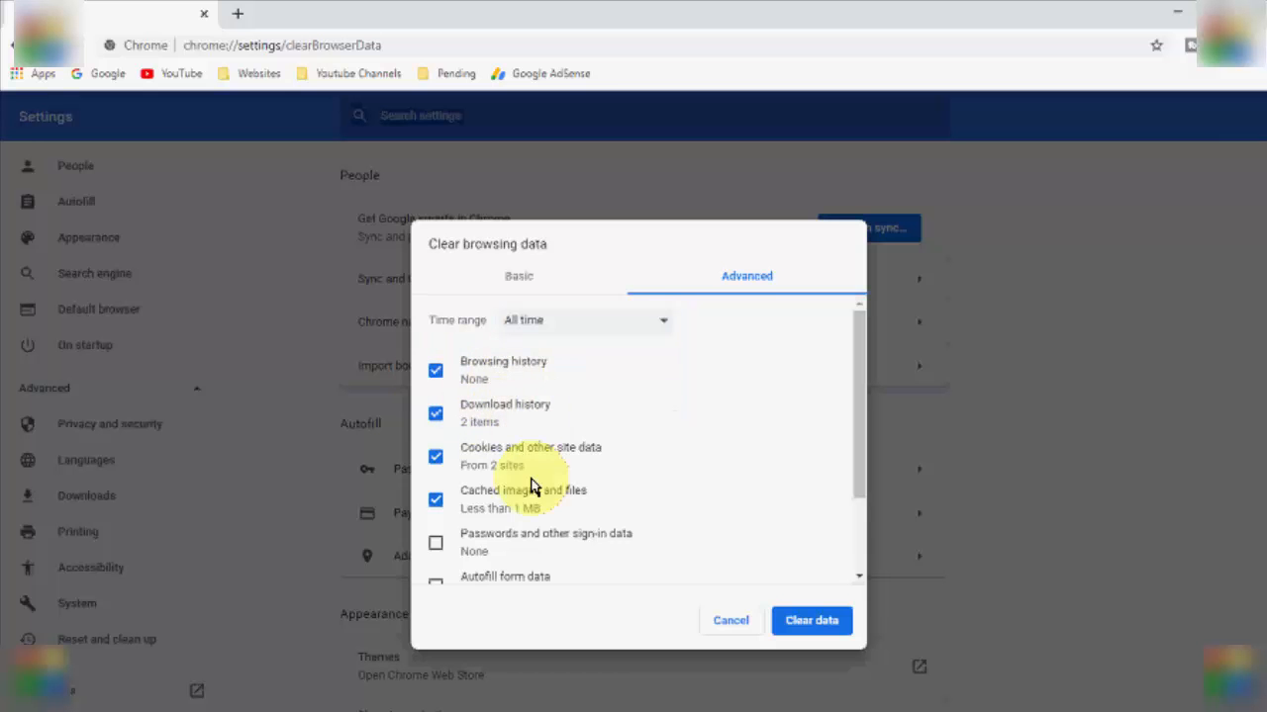
pyautogui.moveTo(581, 477)
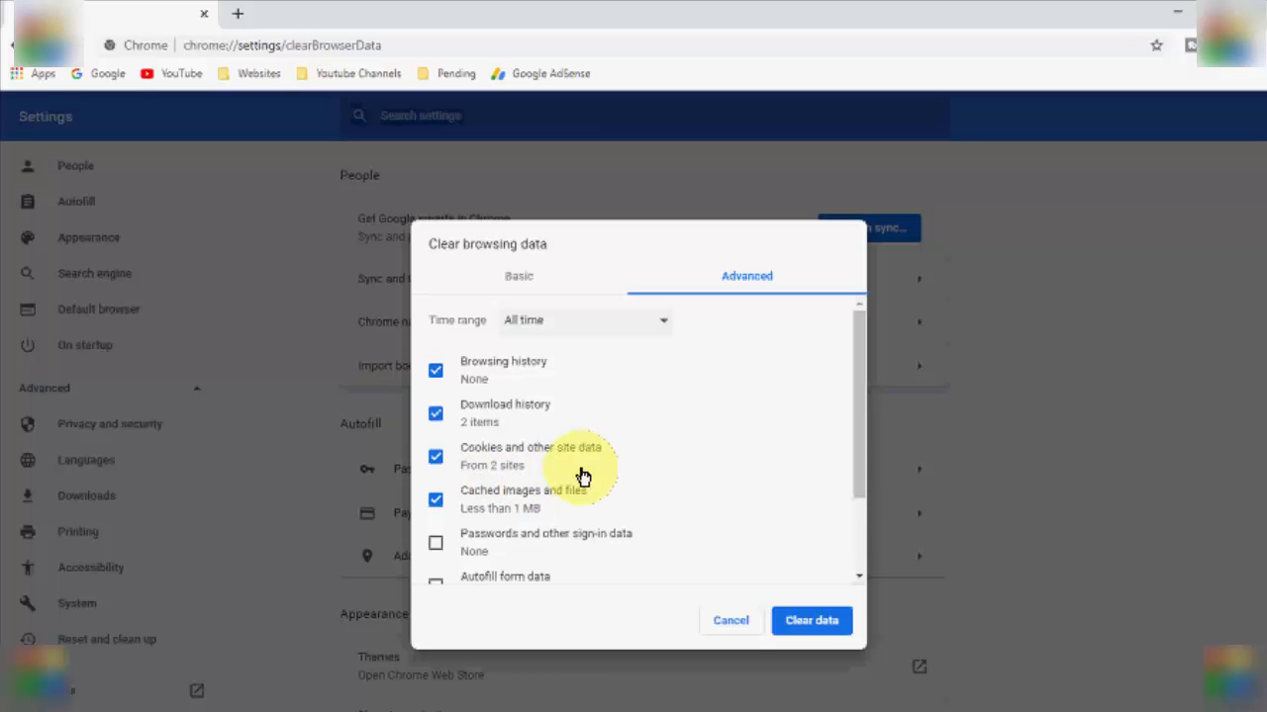
pyautogui.moveTo(519, 553)
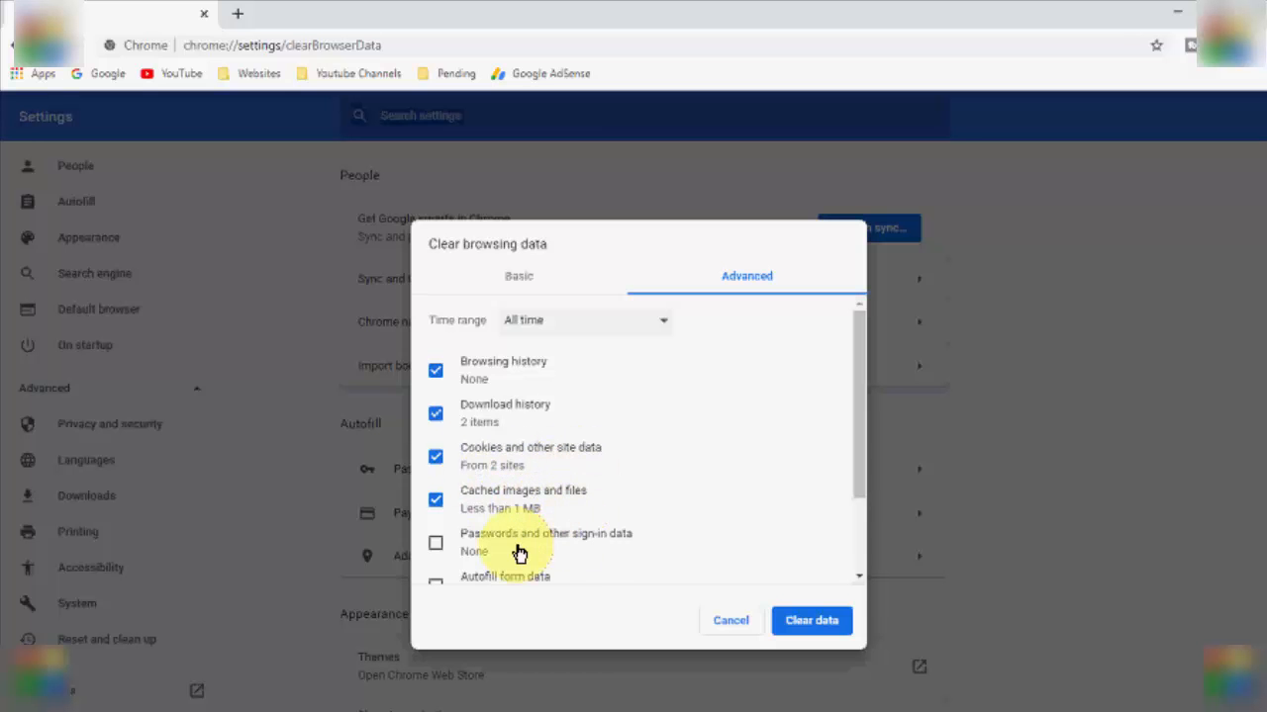
pyautogui.scroll(-3)
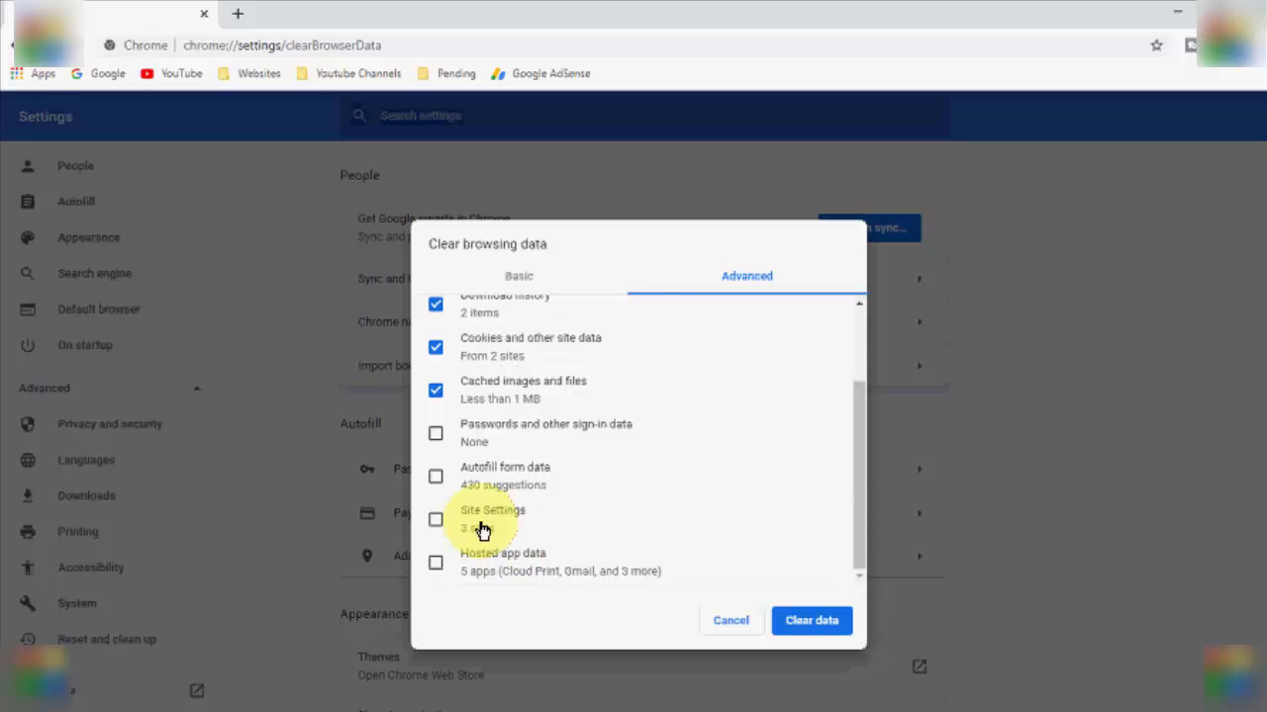
pyautogui.moveTo(633, 447)
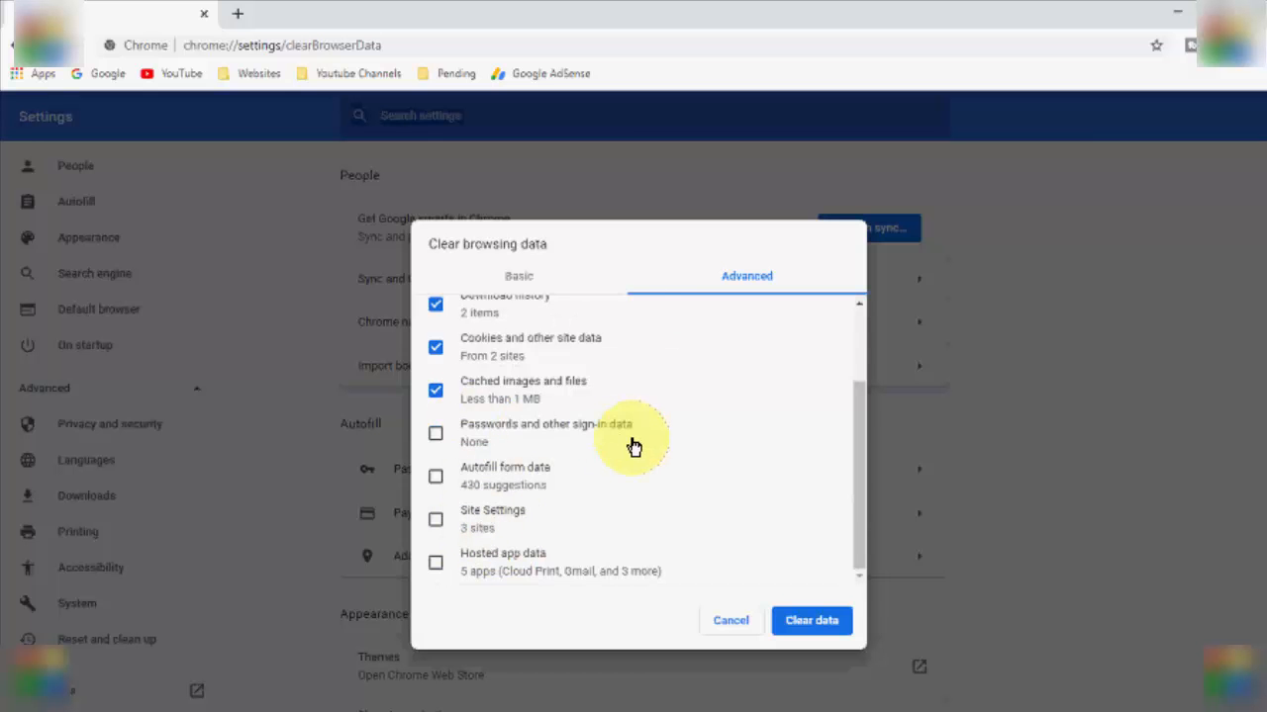
pyautogui.moveTo(505, 431)
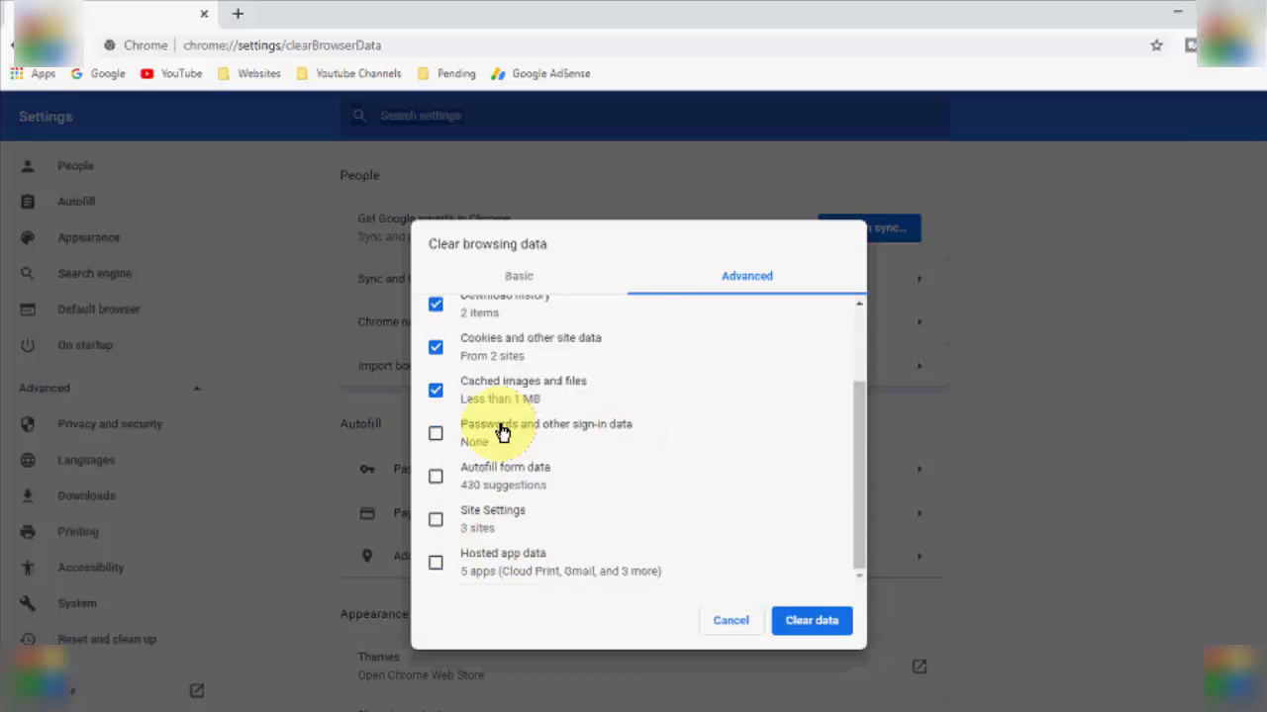
pyautogui.moveTo(502, 566)
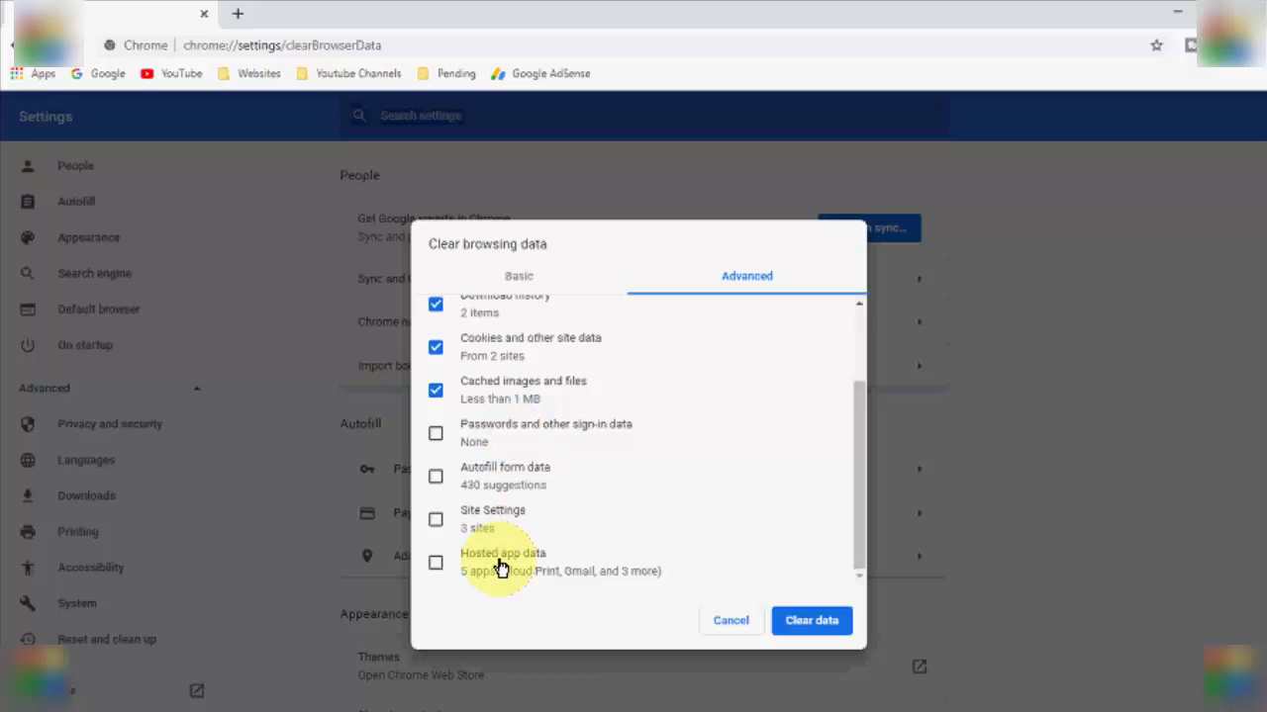
pyautogui.moveTo(463, 446)
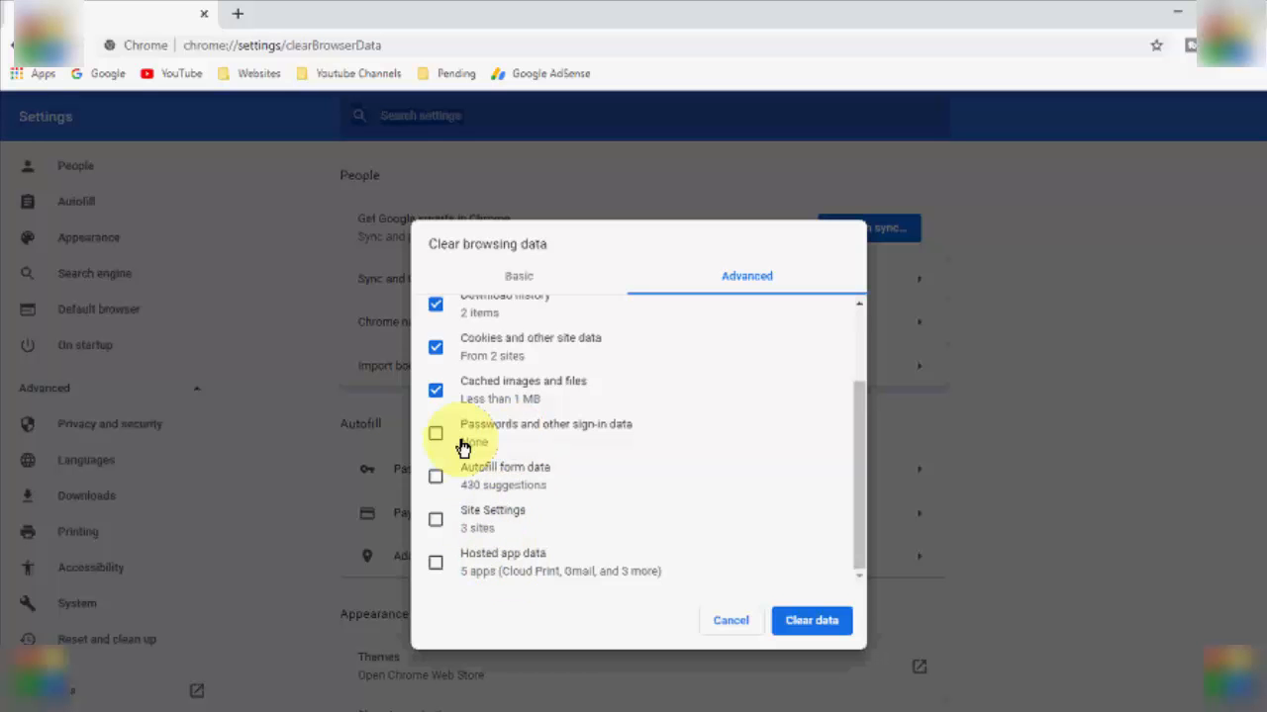
pyautogui.moveTo(485, 457)
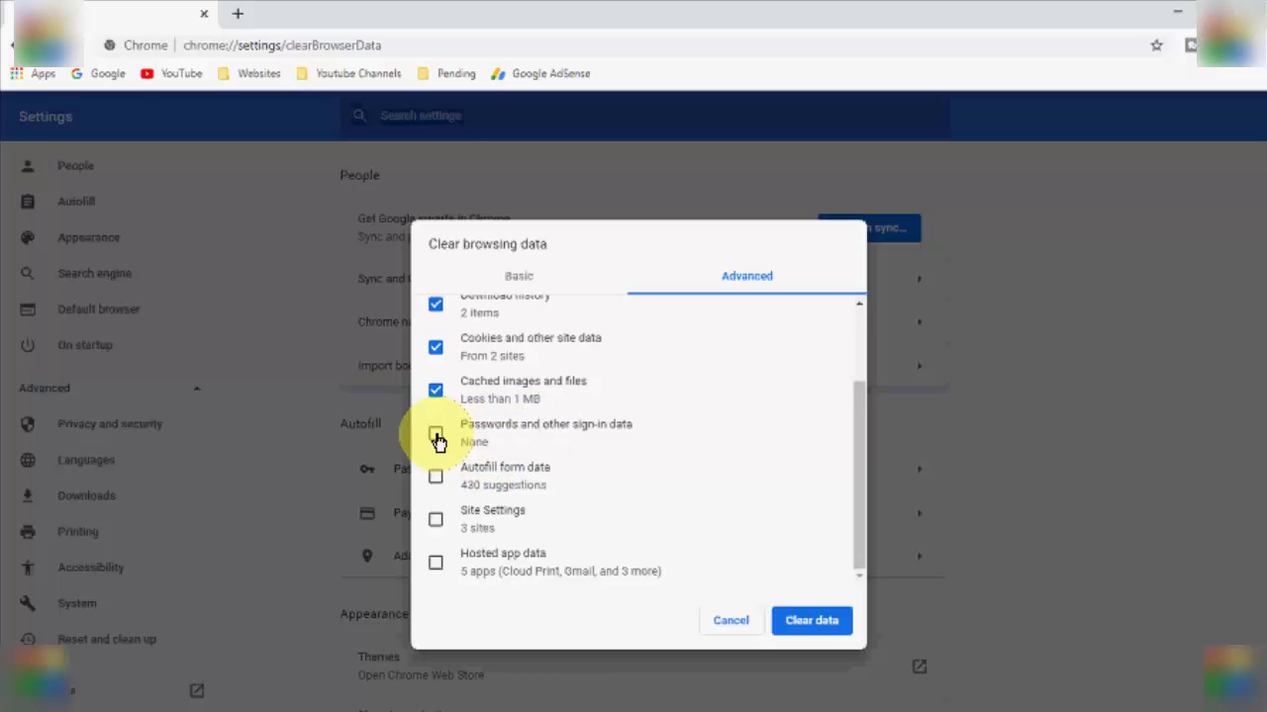
pyautogui.click(436, 433)
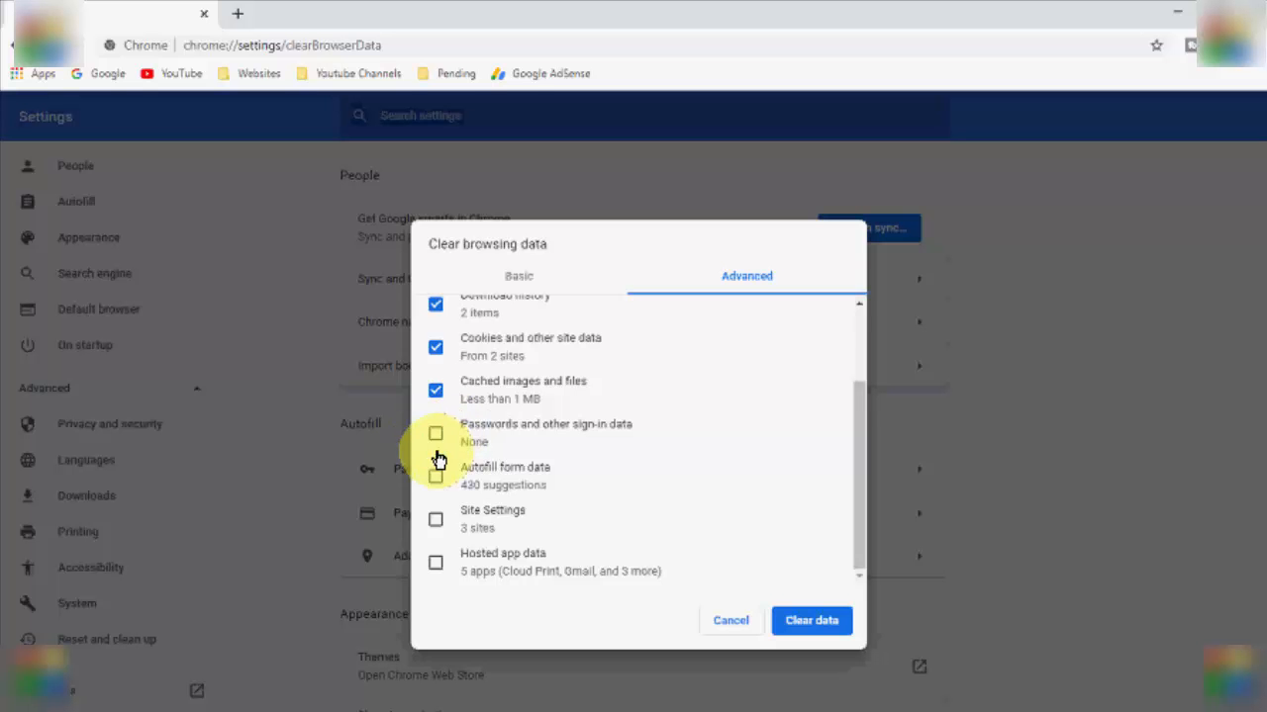
pyautogui.moveTo(814, 566)
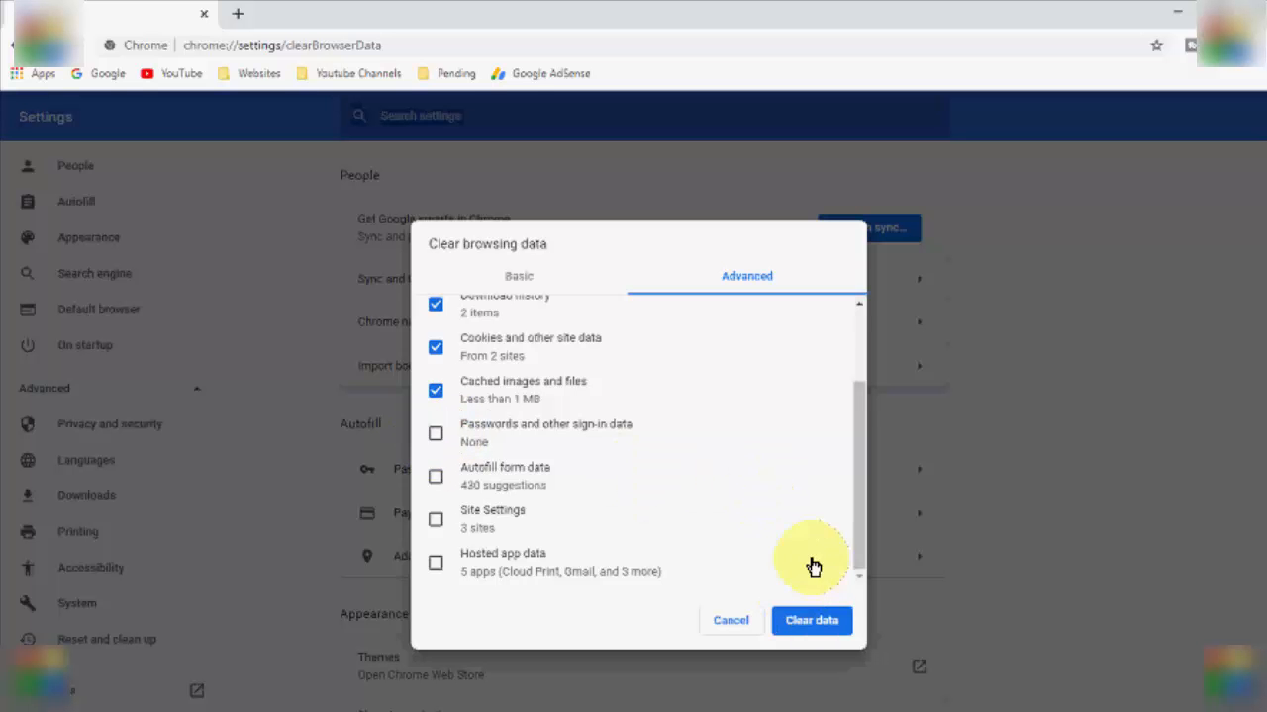
pyautogui.click(811, 622)
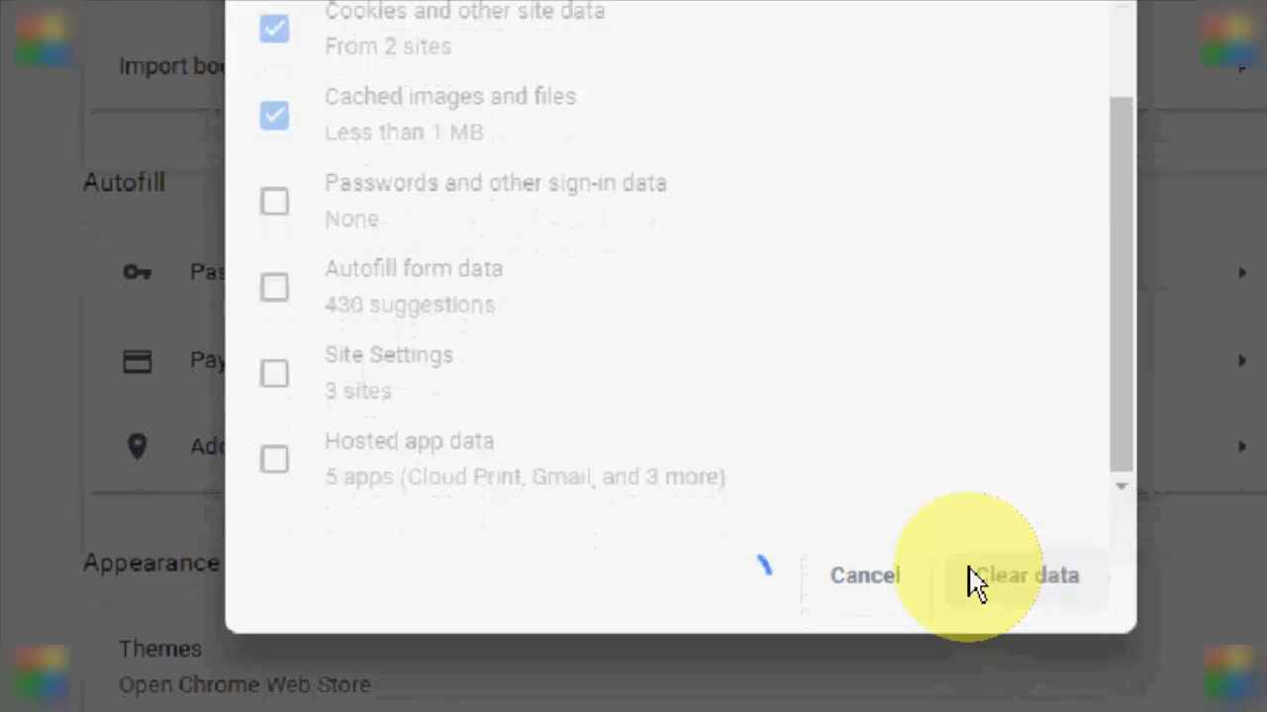
pyautogui.click(1025, 574)
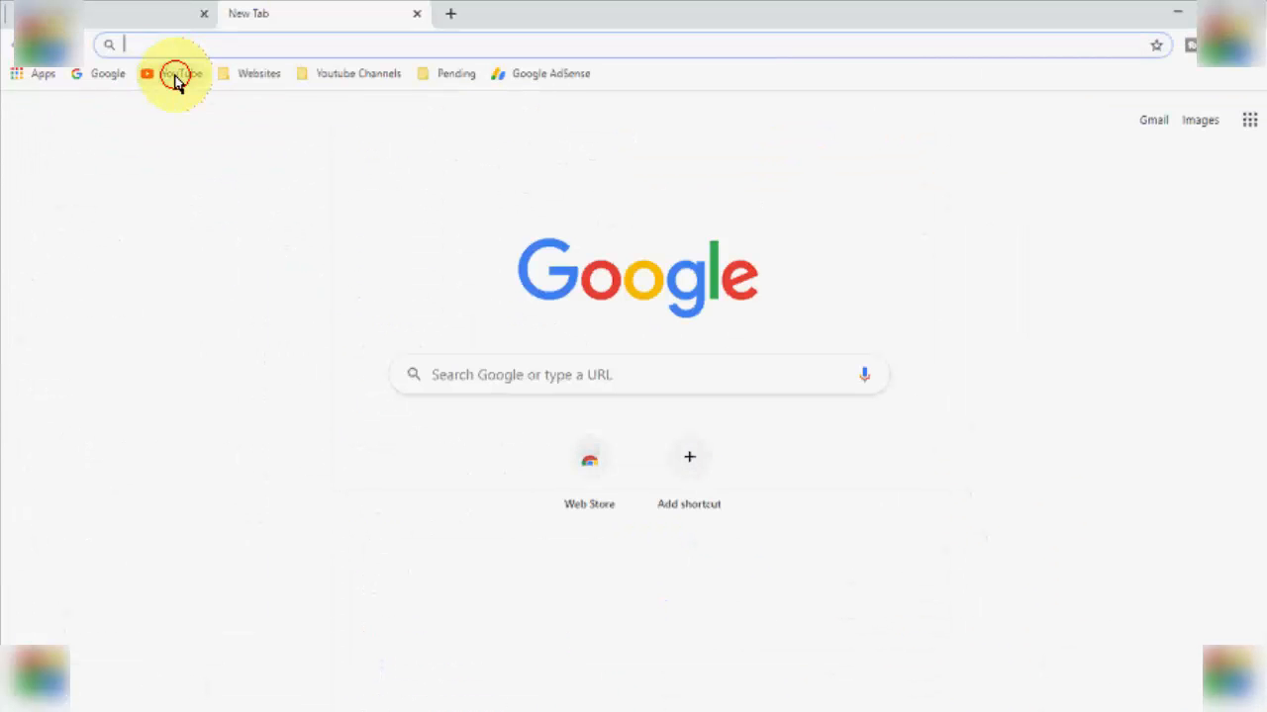
# - Go to YouTube from the bookmark and navigate to its History page via the menu
pyautogui.click(175, 79)
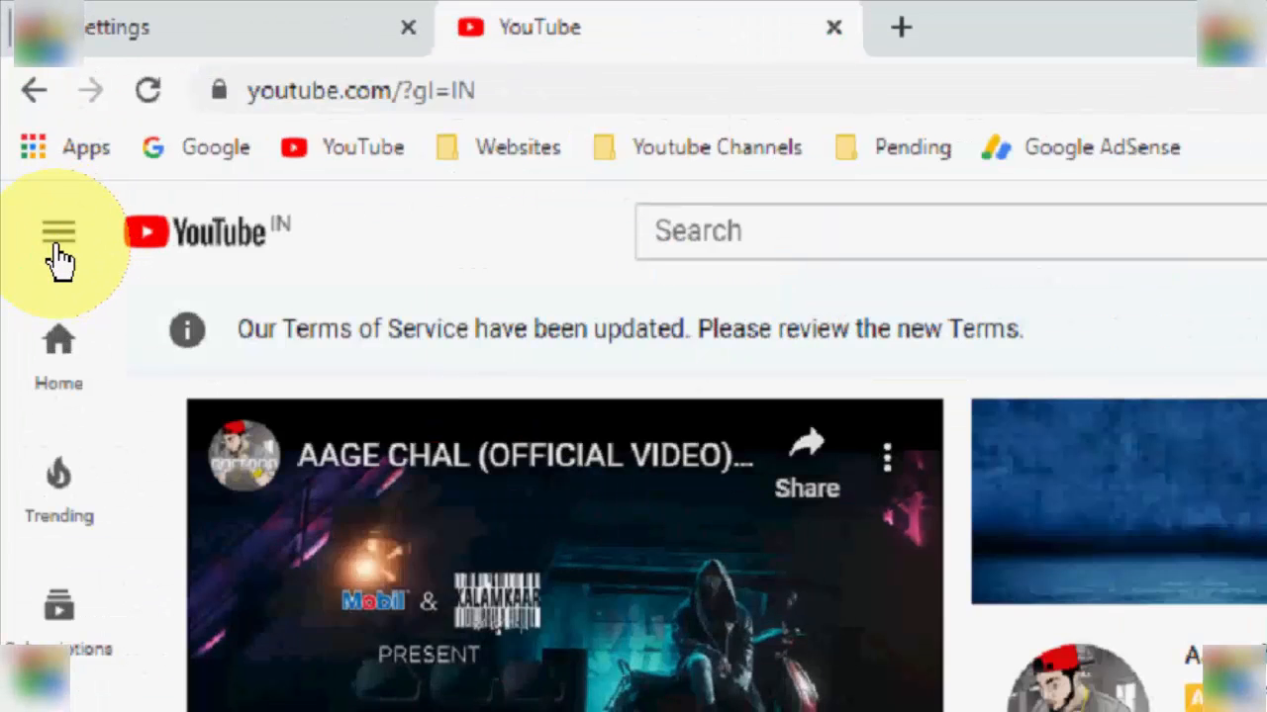
pyautogui.click(58, 231)
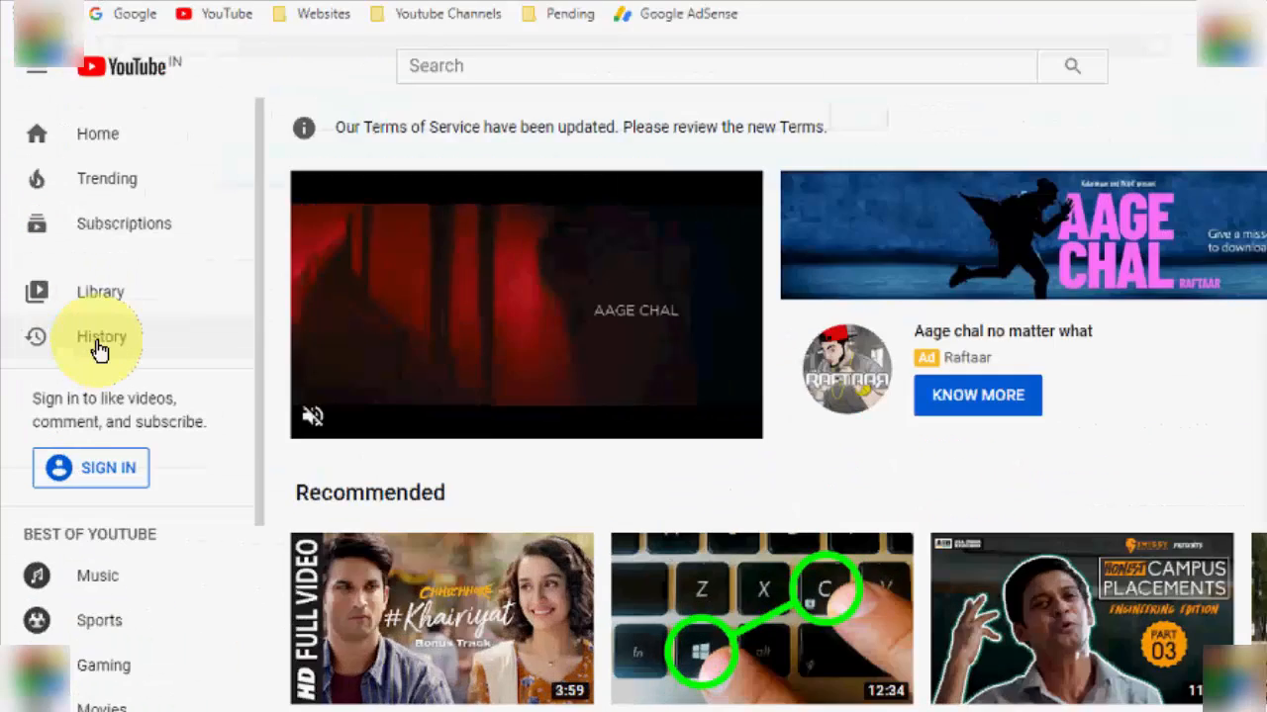
pyautogui.click(100, 336)
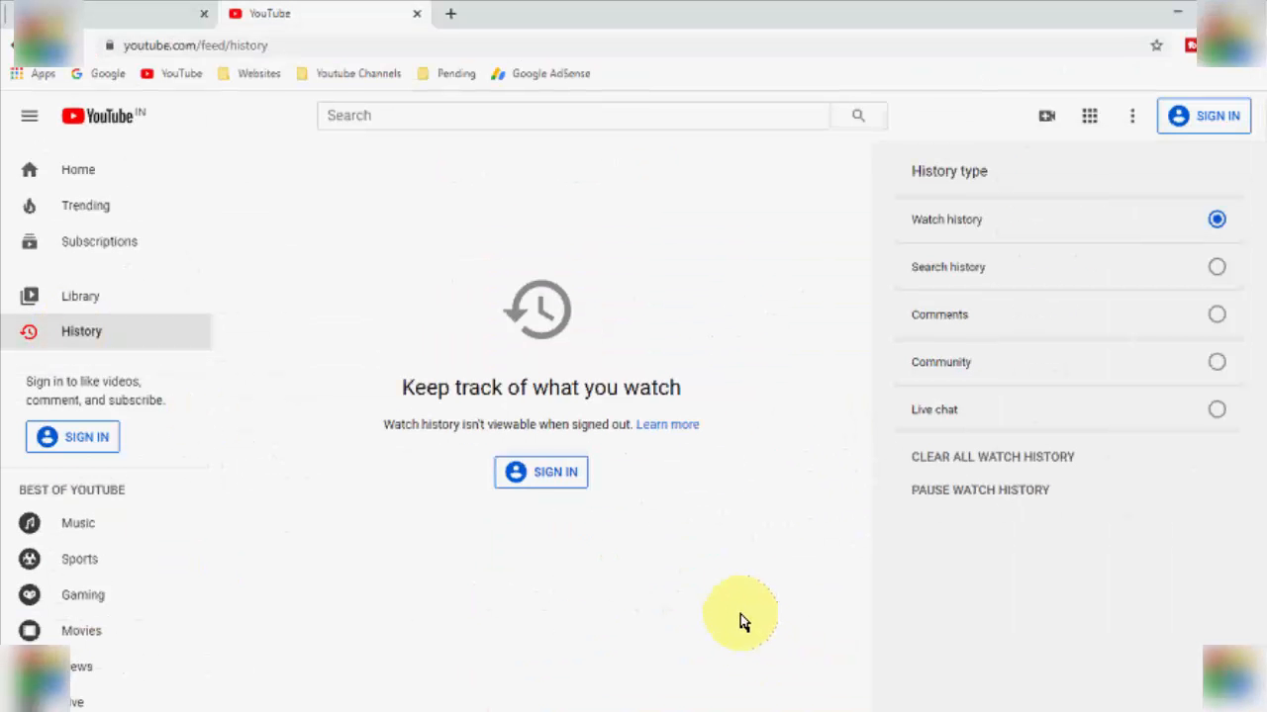
pyautogui.moveTo(641, 423)
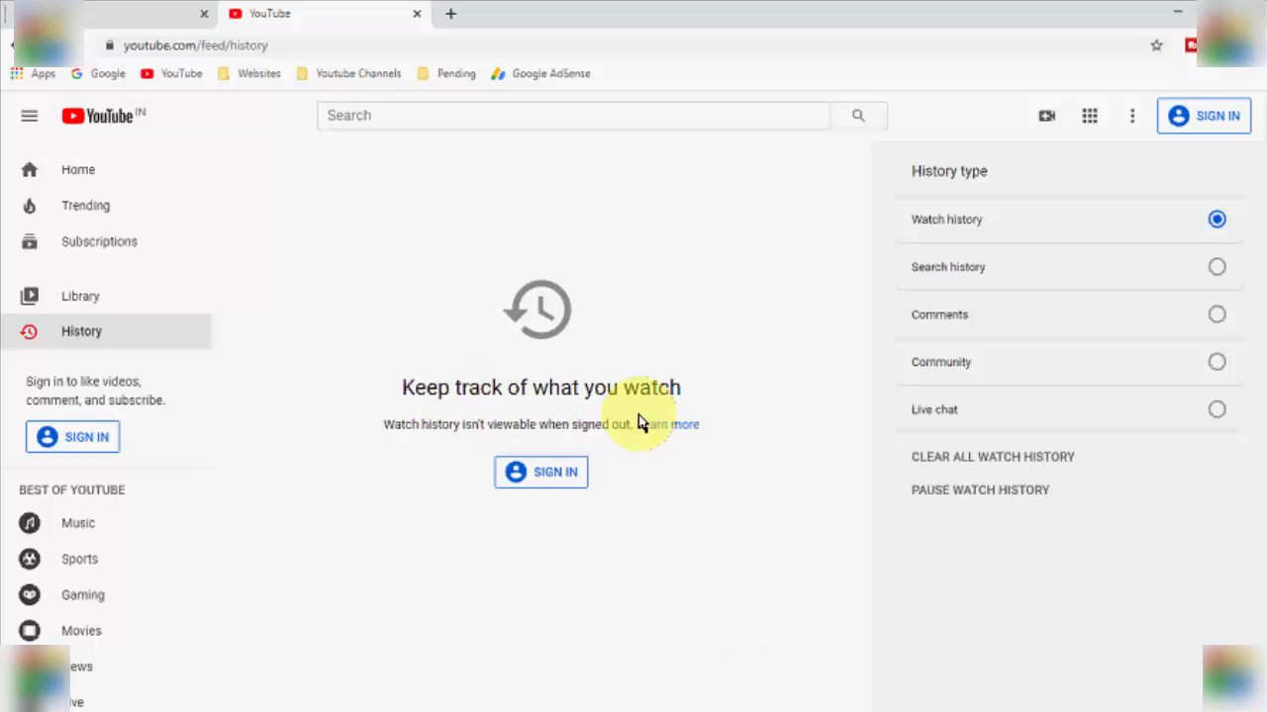
pyautogui.moveTo(1012, 240)
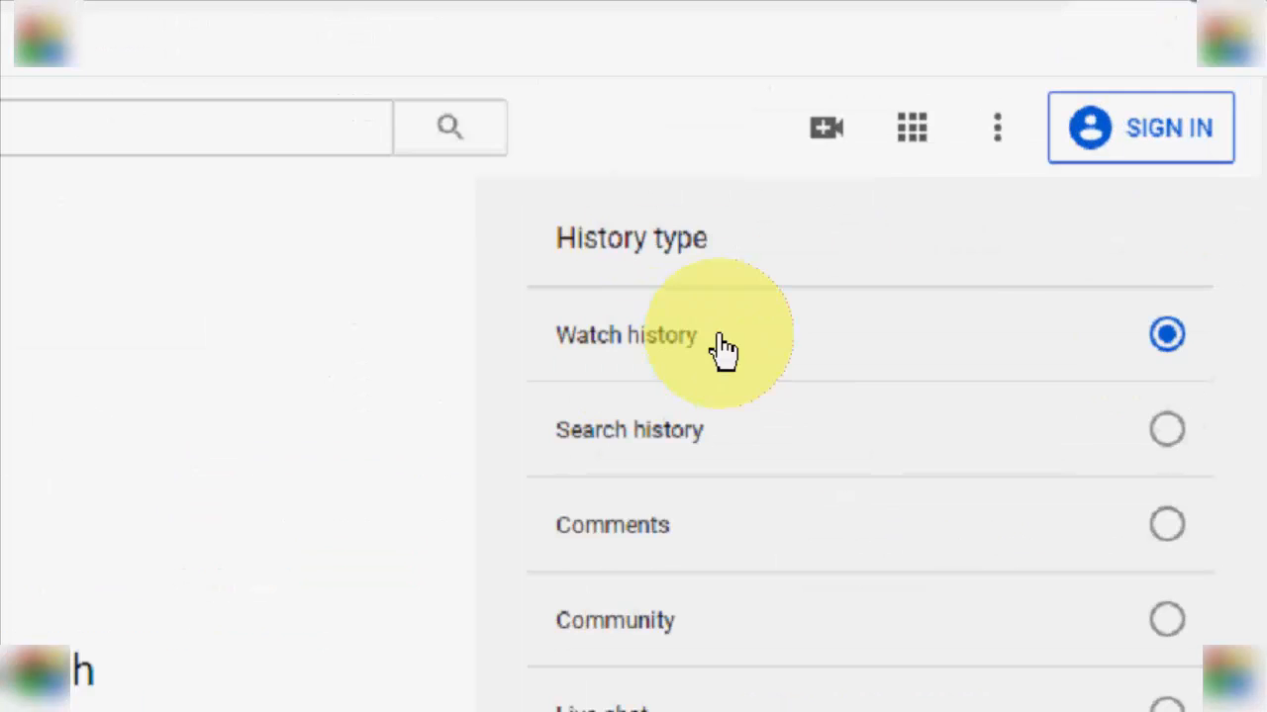
pyautogui.moveTo(802, 353)
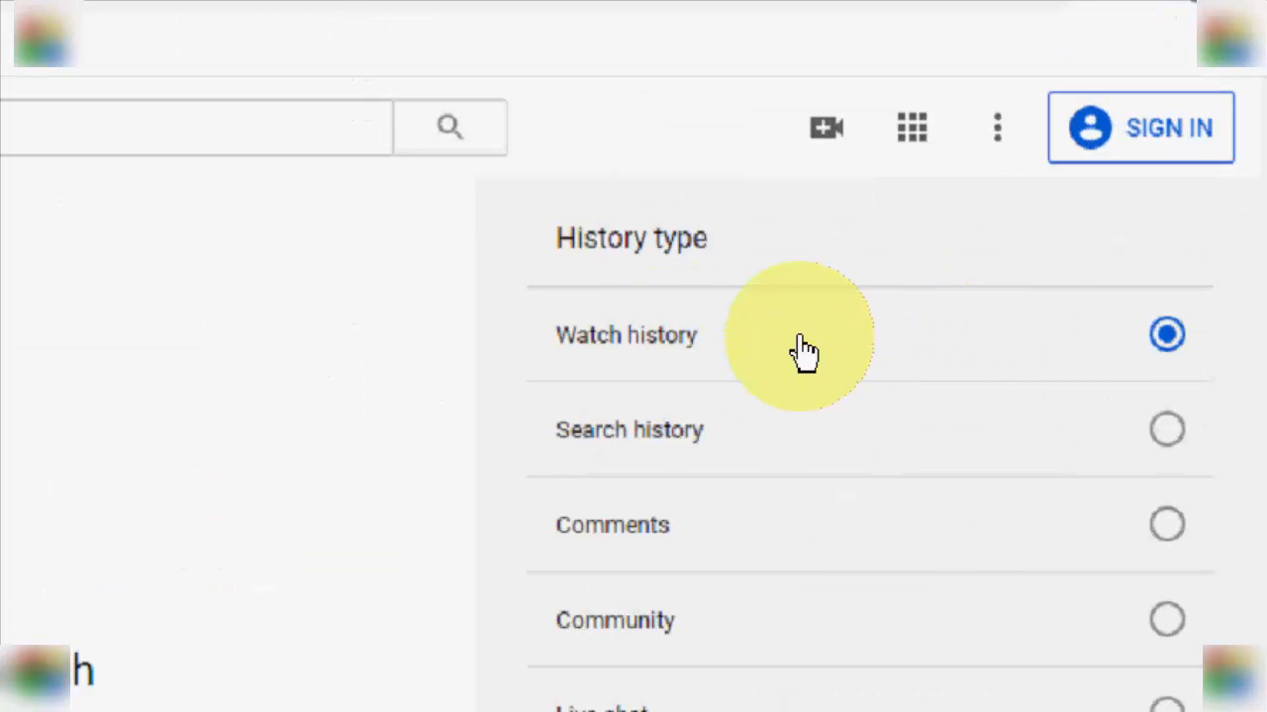
# - Clear all YouTube watch history and confirm so the list shows no videos
pyautogui.scroll(-3)
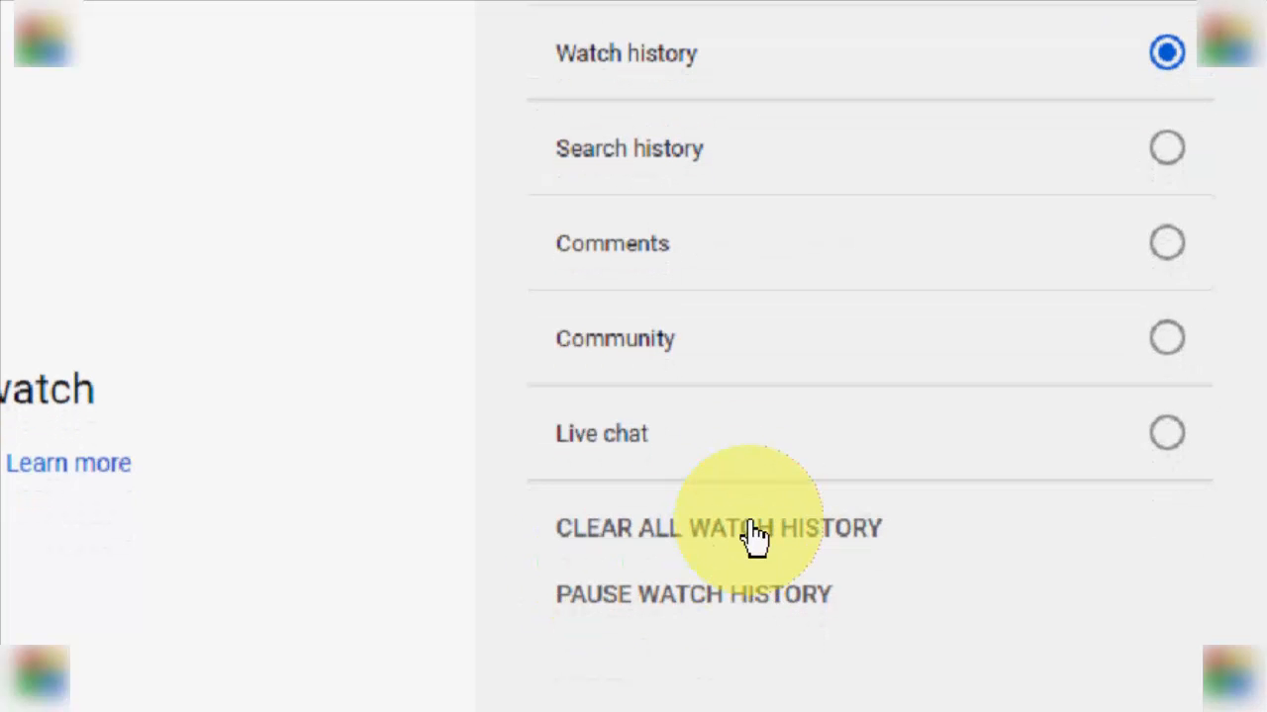
pyautogui.click(718, 526)
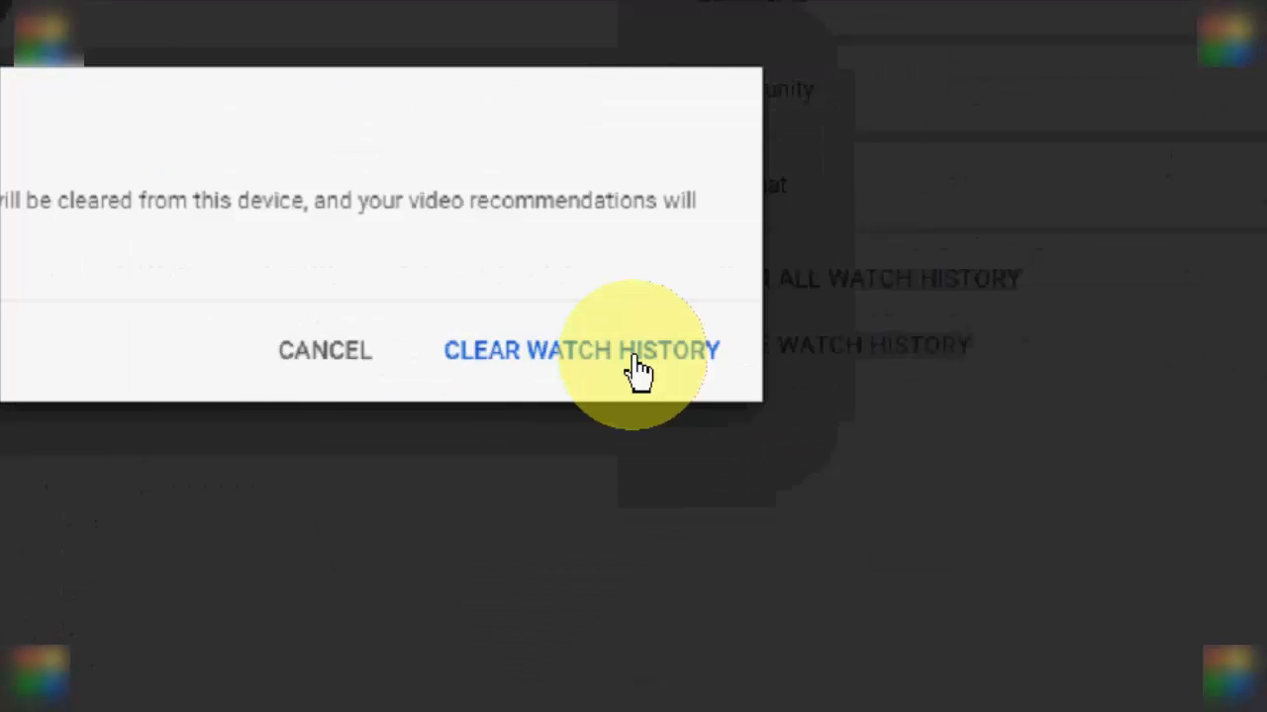
pyautogui.click(582, 351)
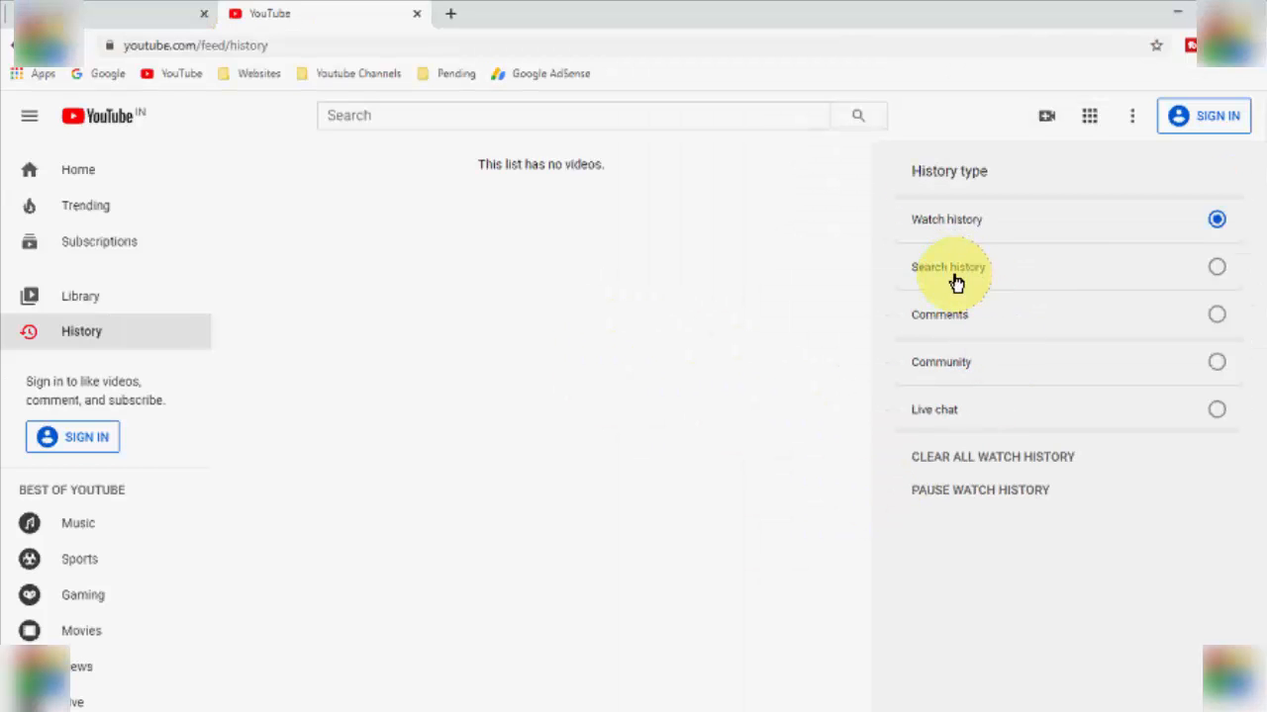
# - Switch to Search history, clear all of it and confirm
pyautogui.click(1215, 265)
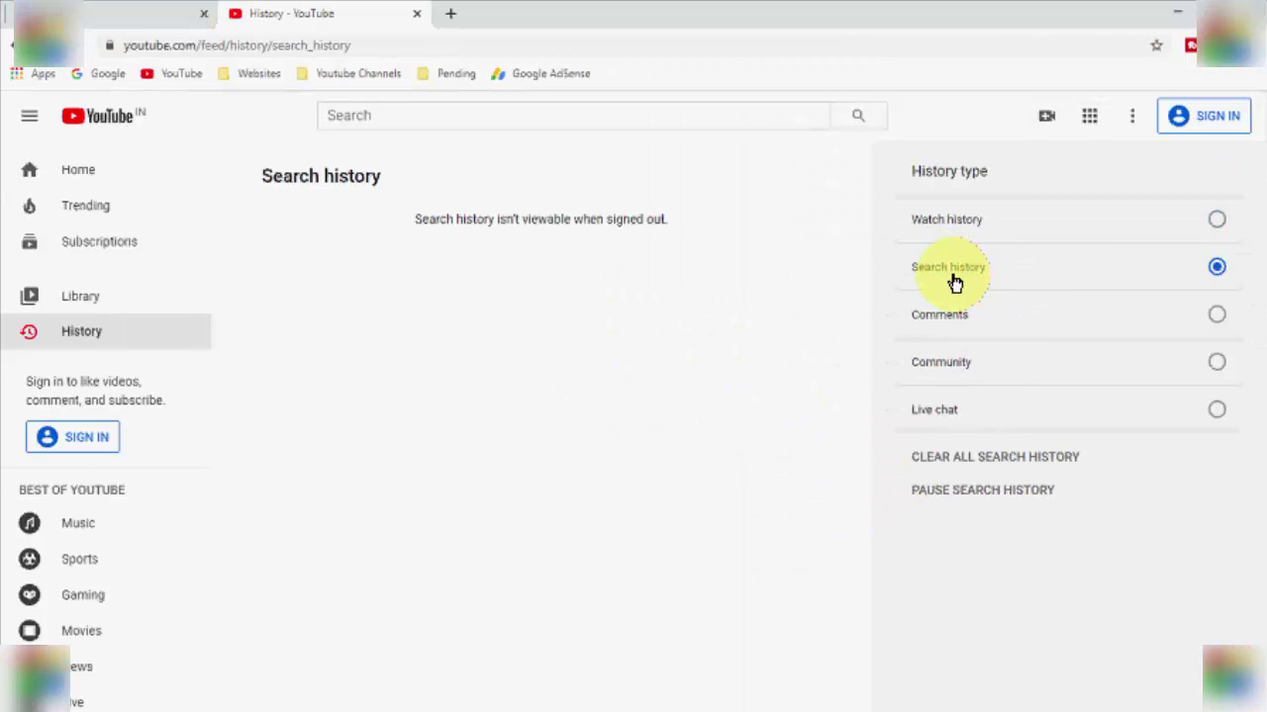
pyautogui.moveTo(1005, 465)
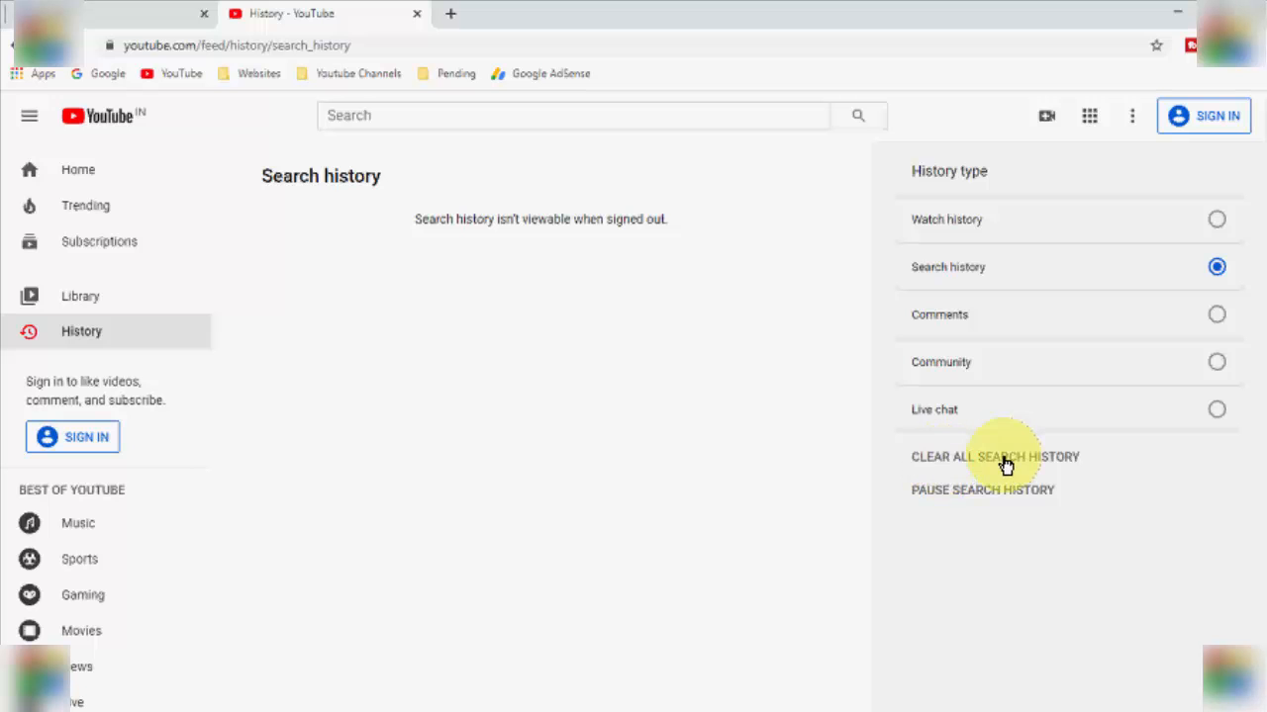
pyautogui.click(995, 455)
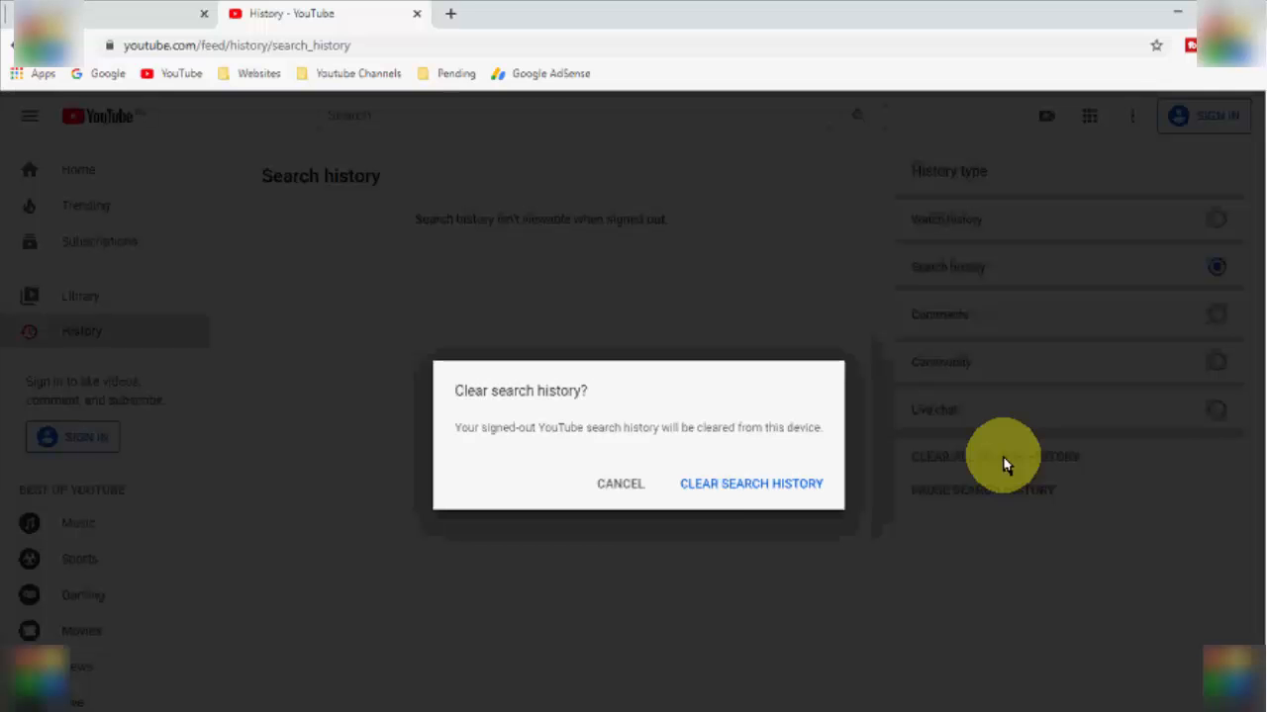
pyautogui.moveTo(752, 483)
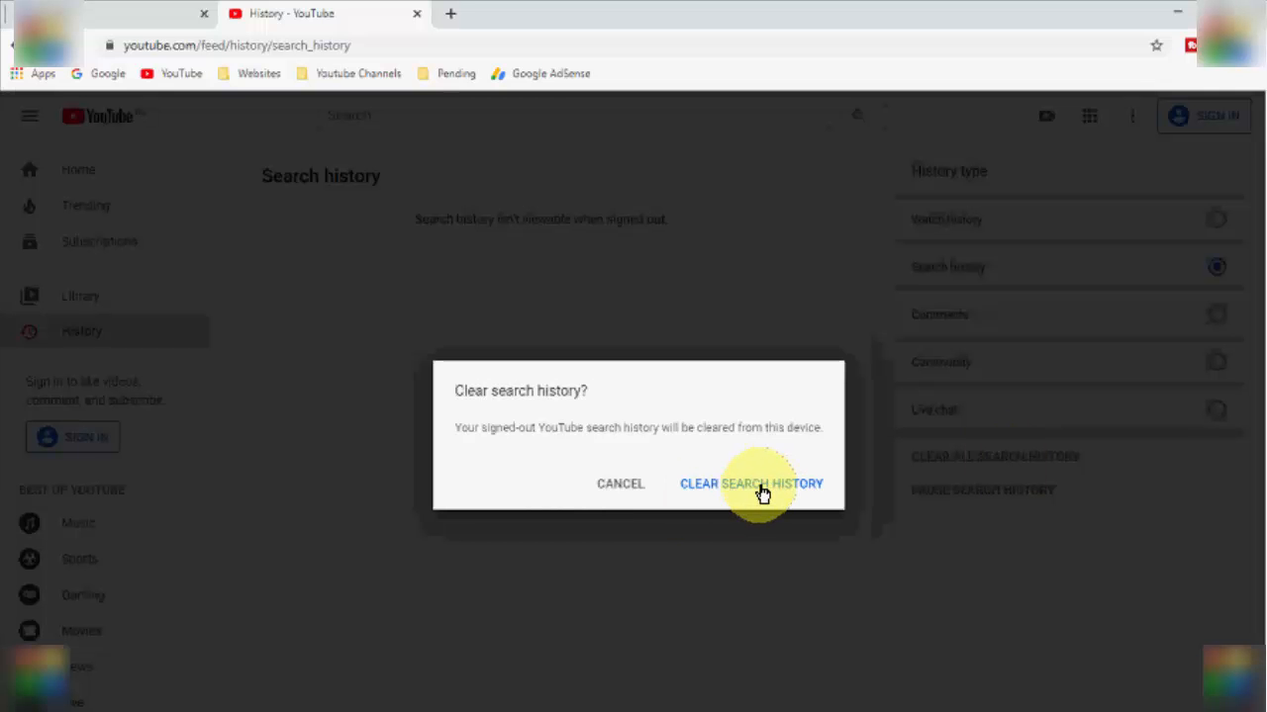
pyautogui.click(752, 483)
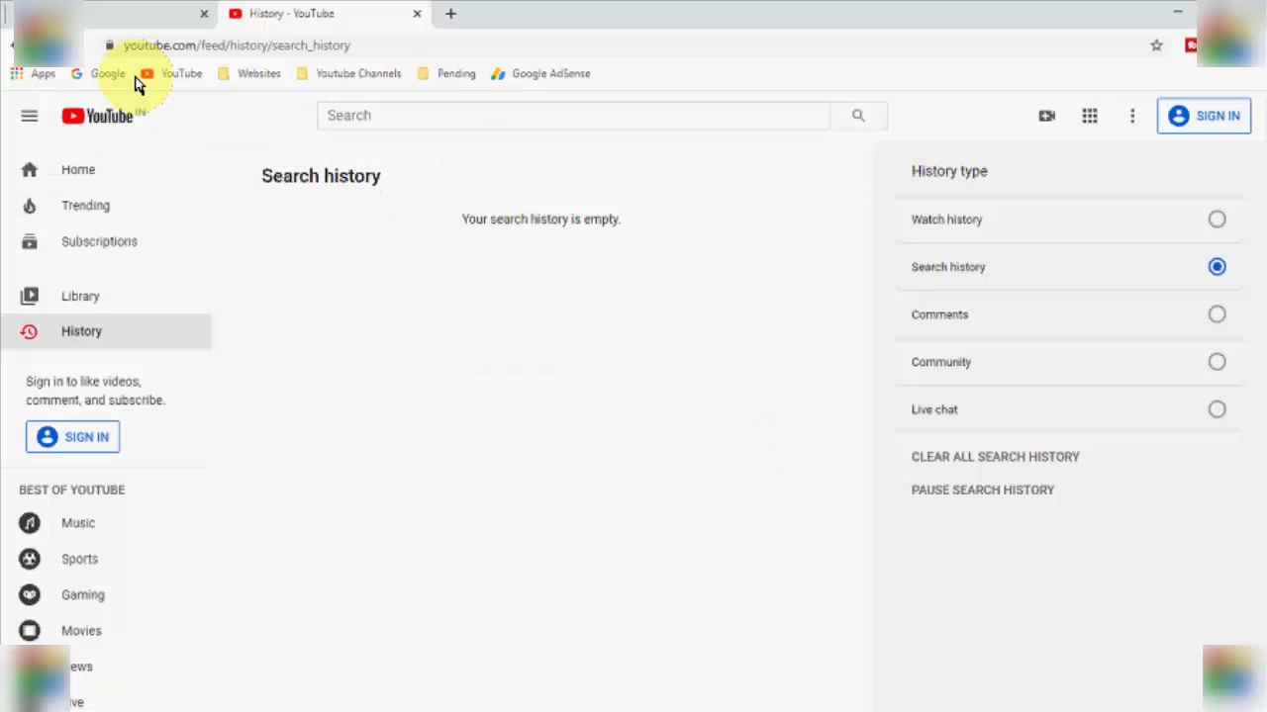
pyautogui.moveTo(70, 89)
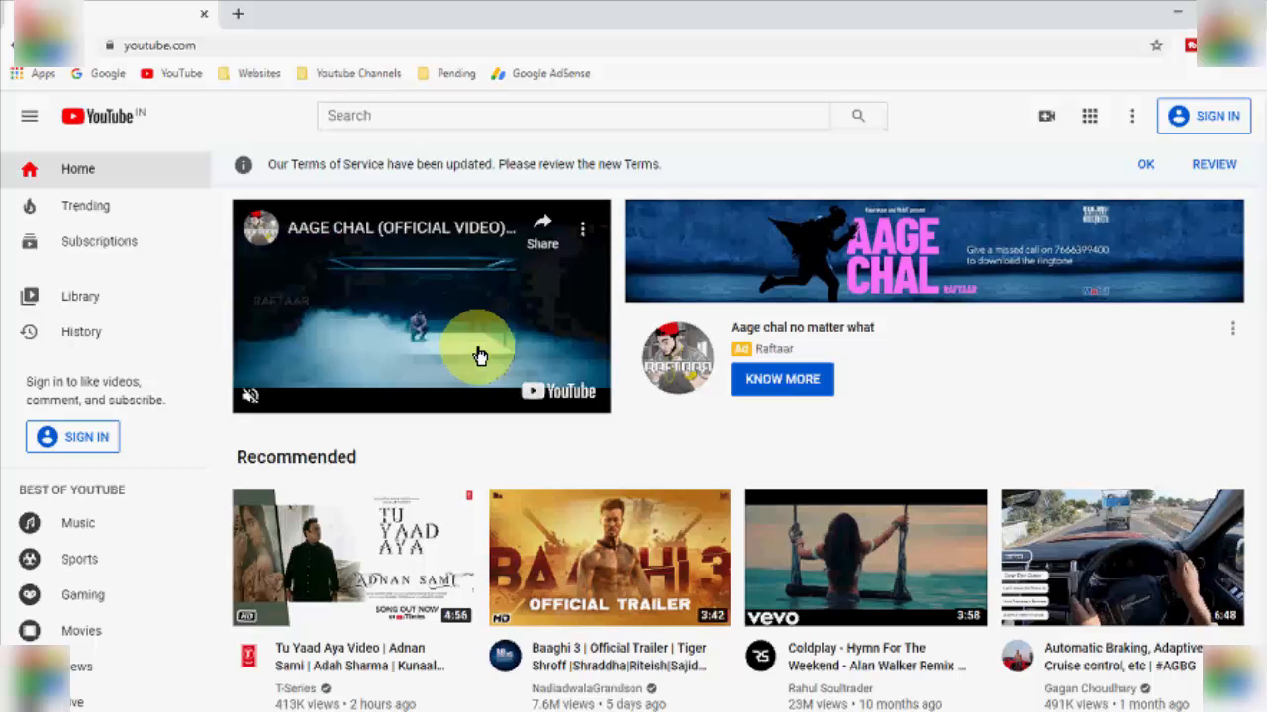
# - Search Start for 'comm' and run Command Prompt as administrator
pyautogui.click(30, 115)
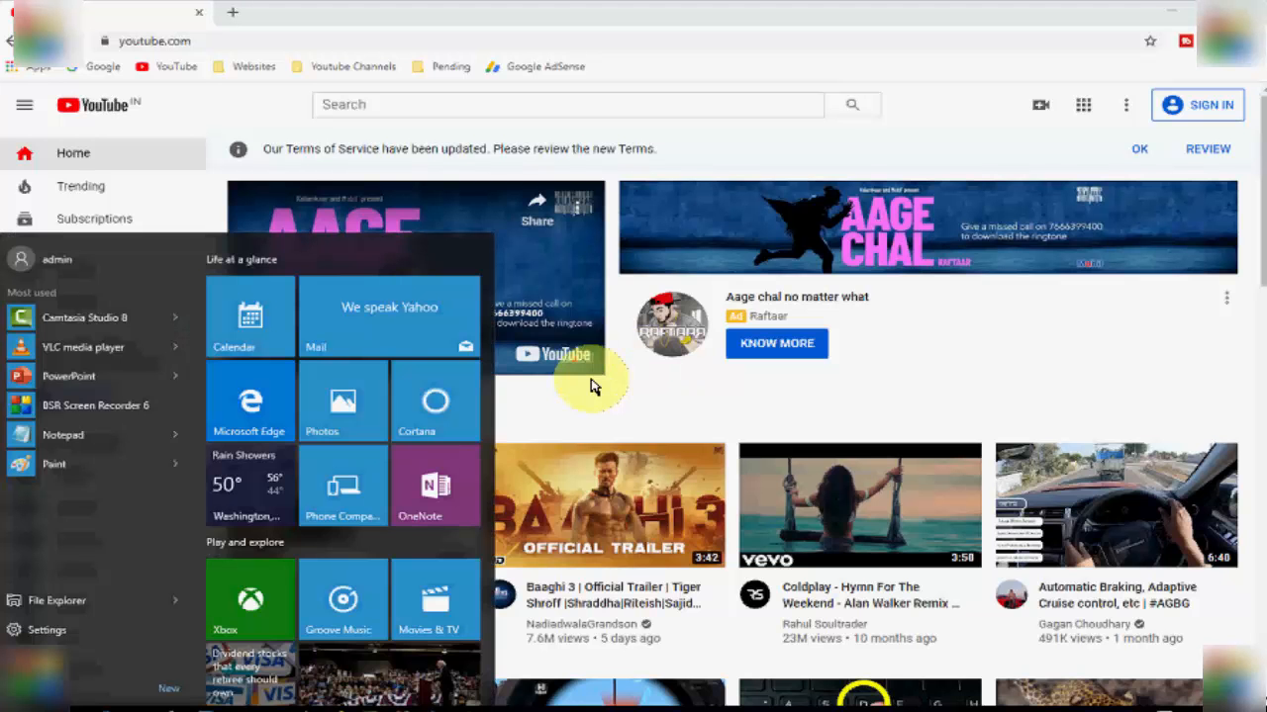
pyautogui.click(594, 386)
pyautogui.write('com')
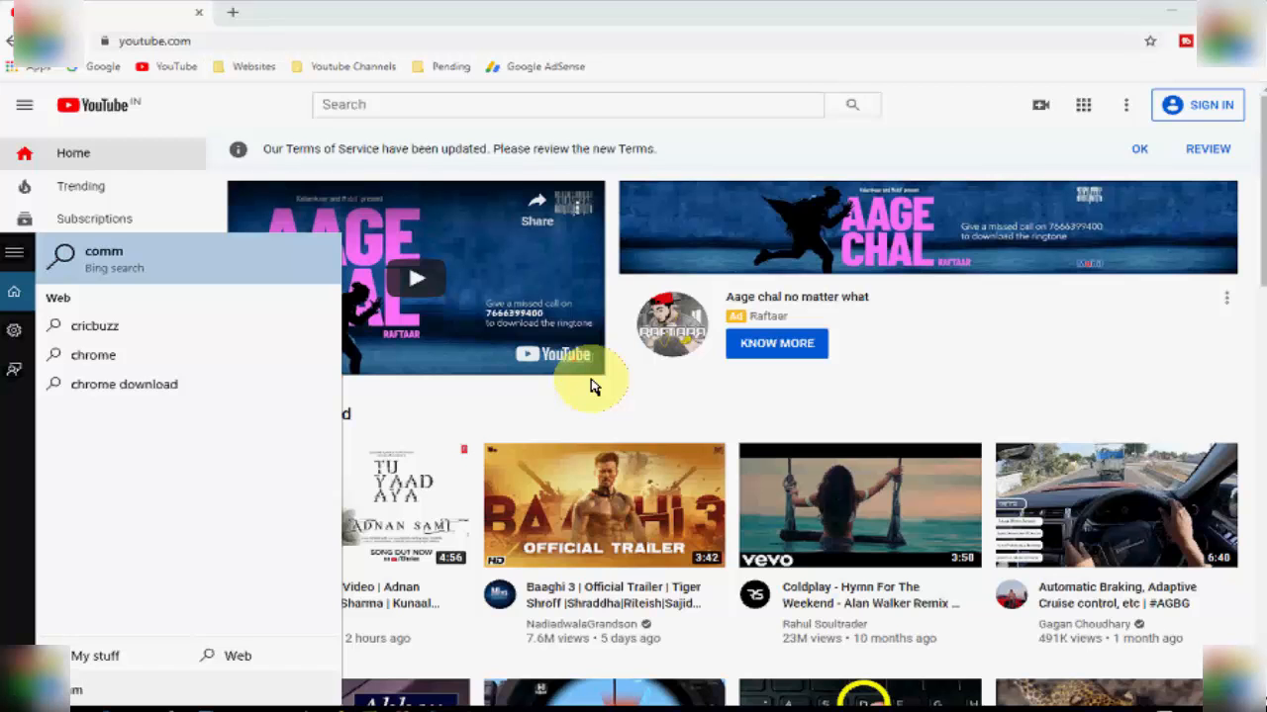
pyautogui.write('m')
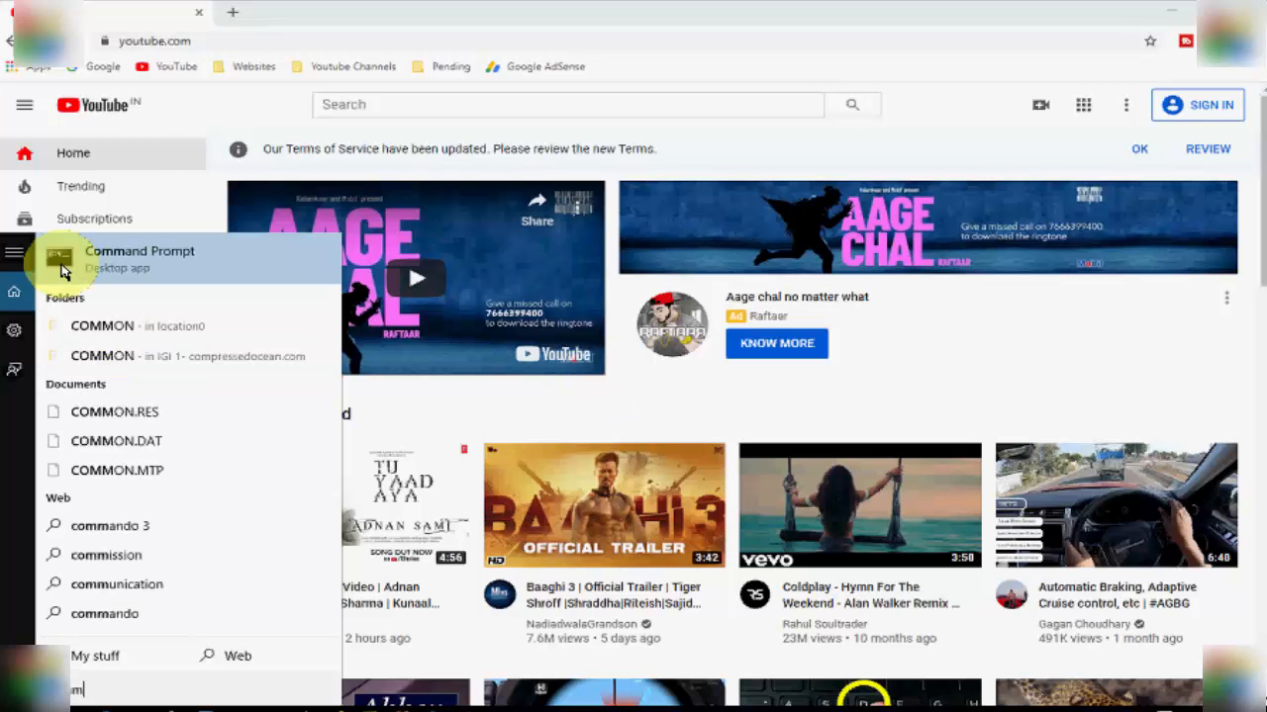
pyautogui.moveTo(106, 285)
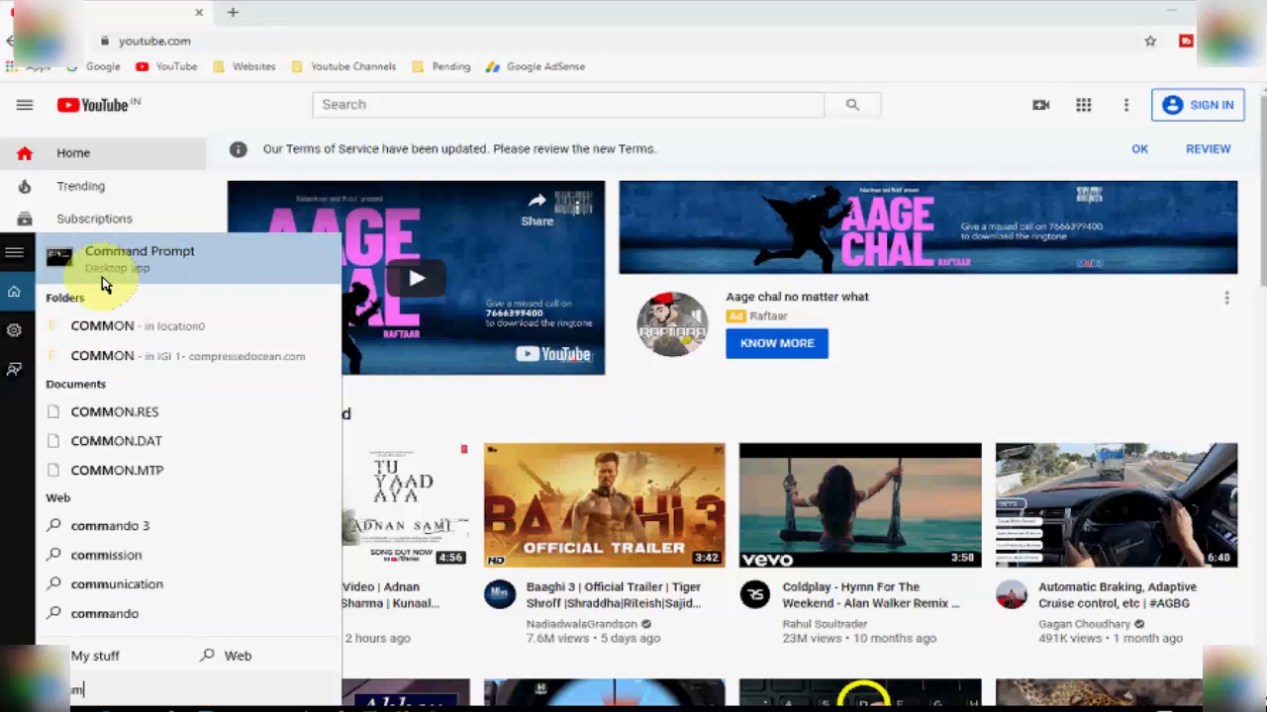
pyautogui.rightClick(138, 257)
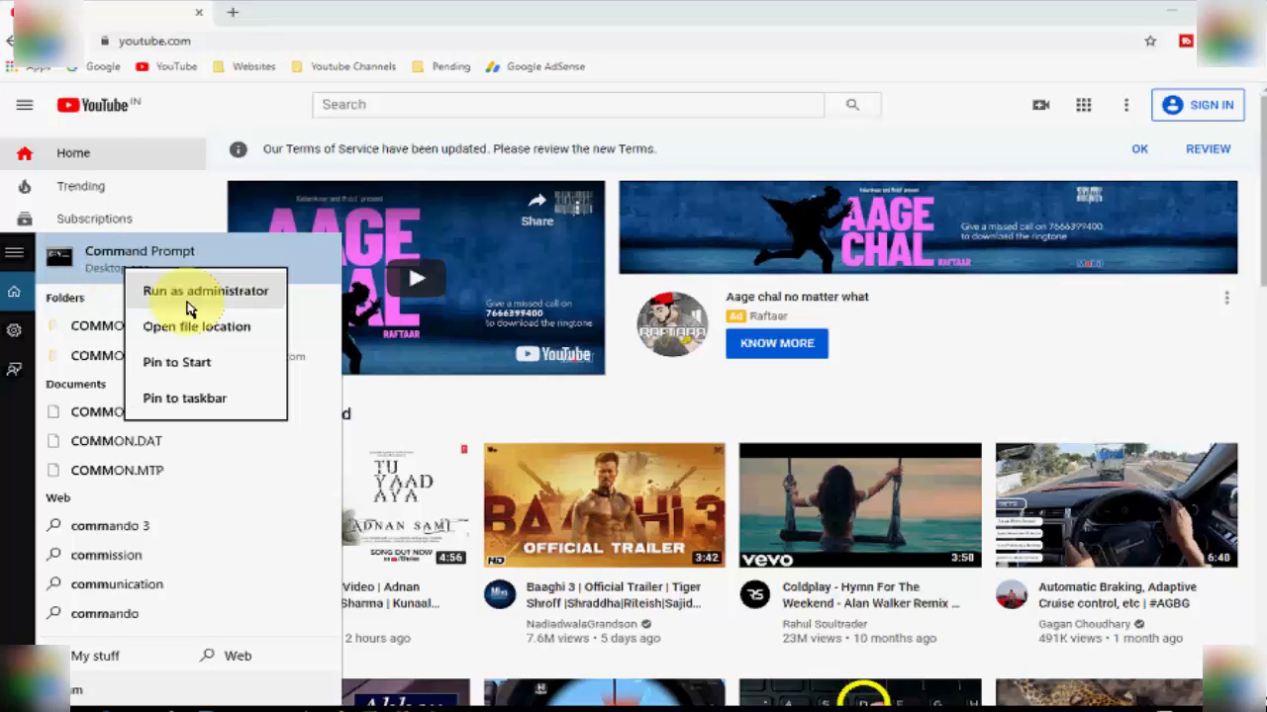
pyautogui.moveTo(206, 299)
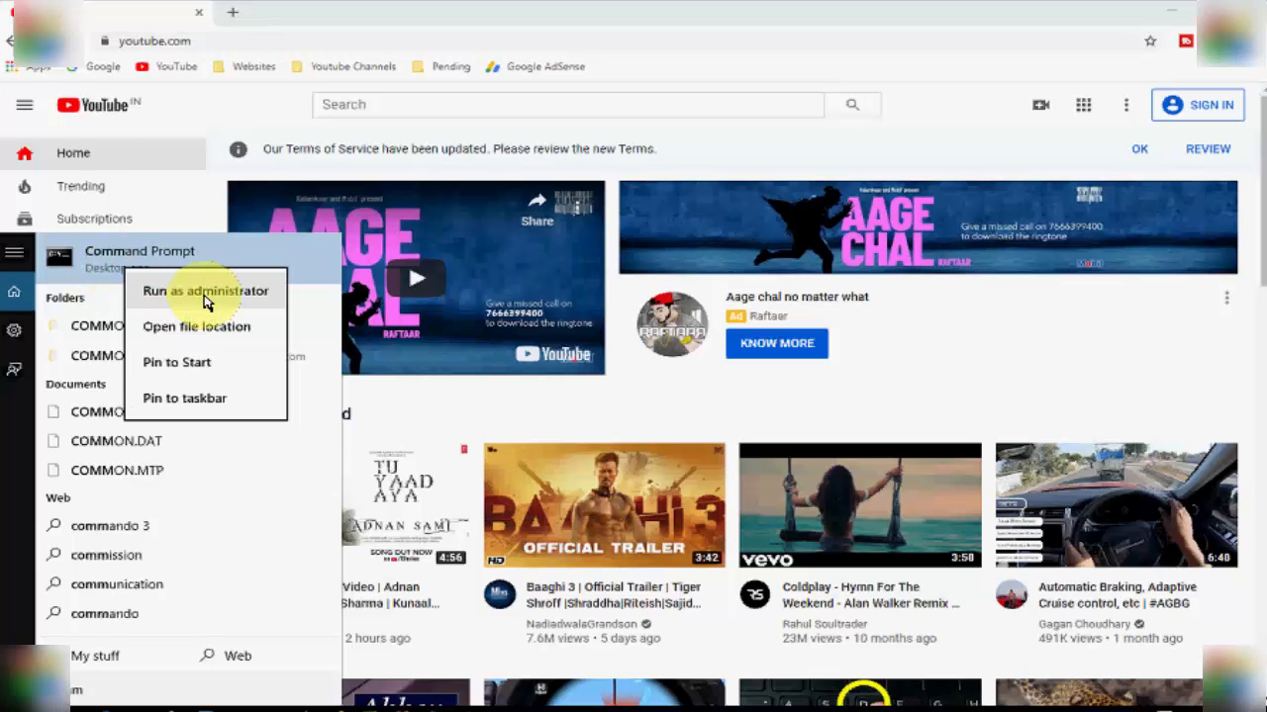
pyautogui.click(604, 475)
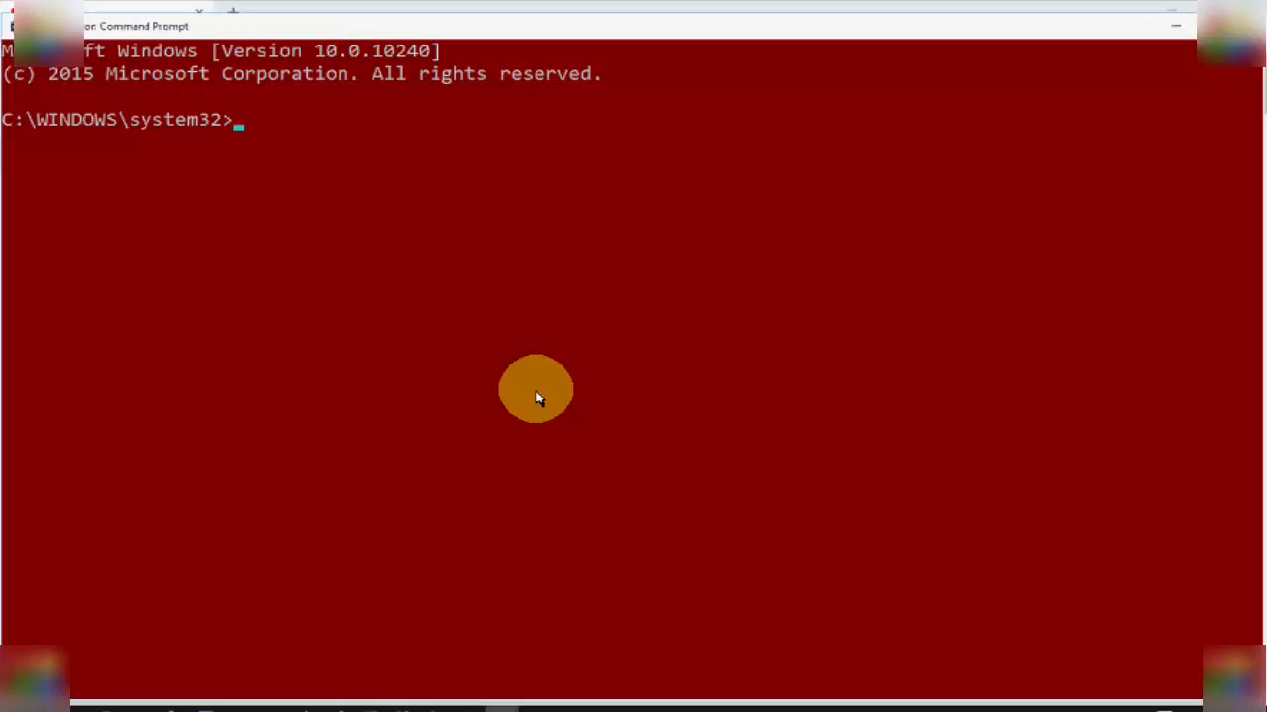
# - Run 'ipconfig /fluhdns', whose misspelled option only prints ipconfig's help
pyautogui.write('ip')
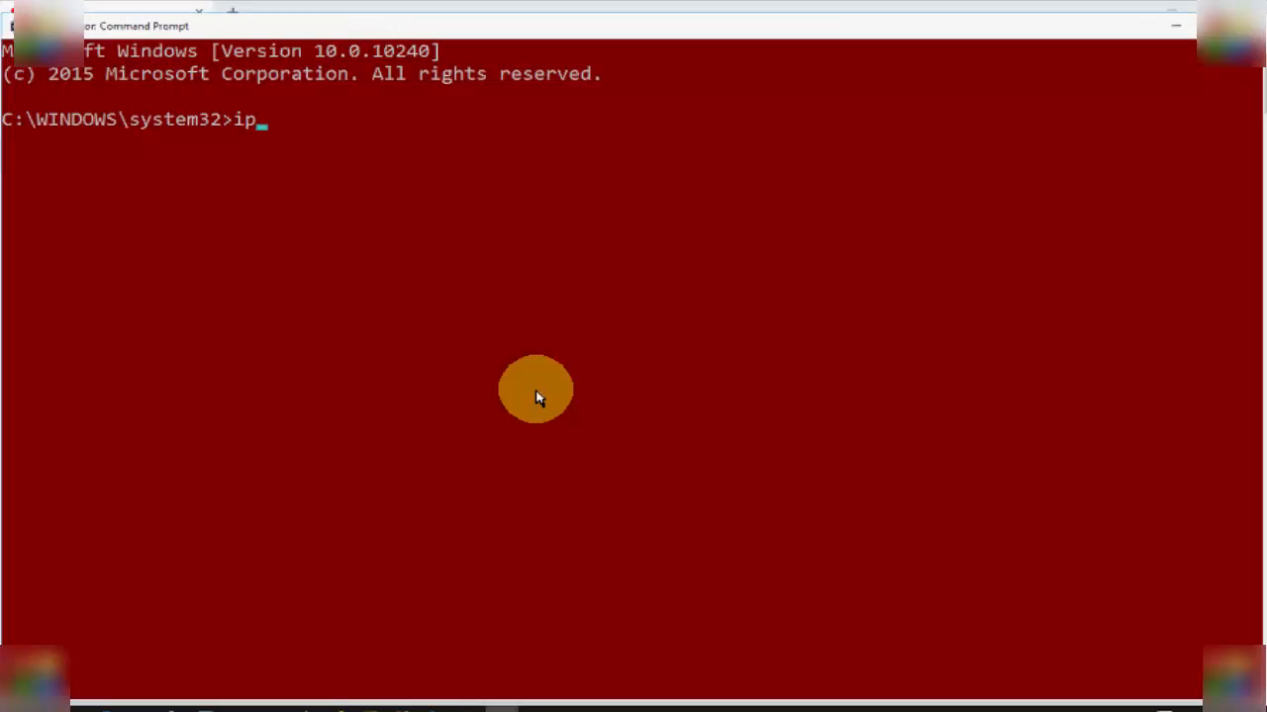
pyautogui.write('config /')
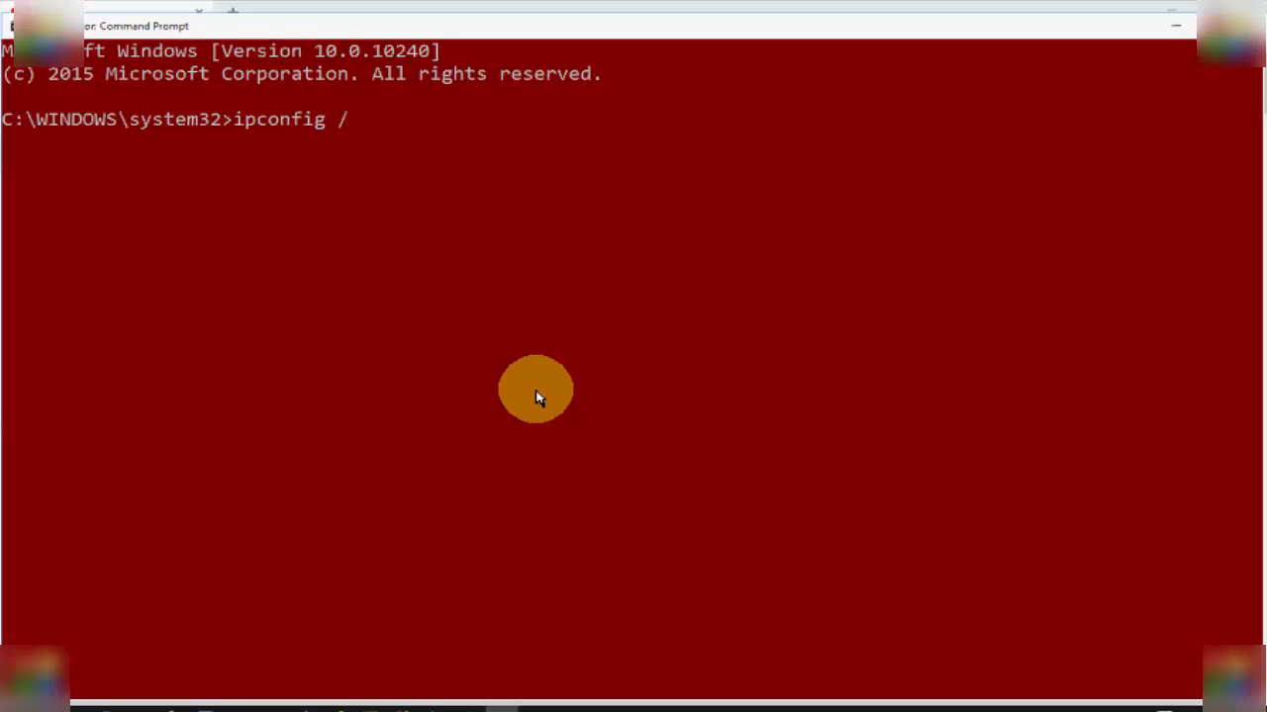
pyautogui.write('fluh')
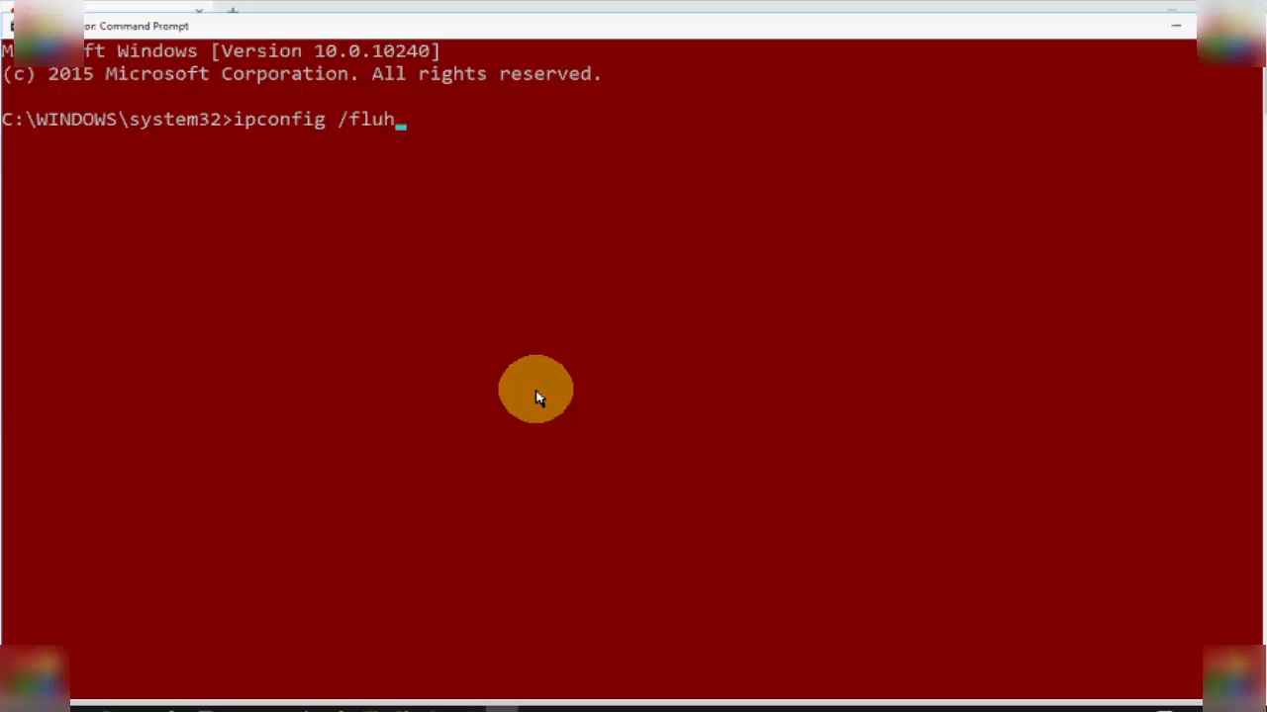
pyautogui.write('dns')
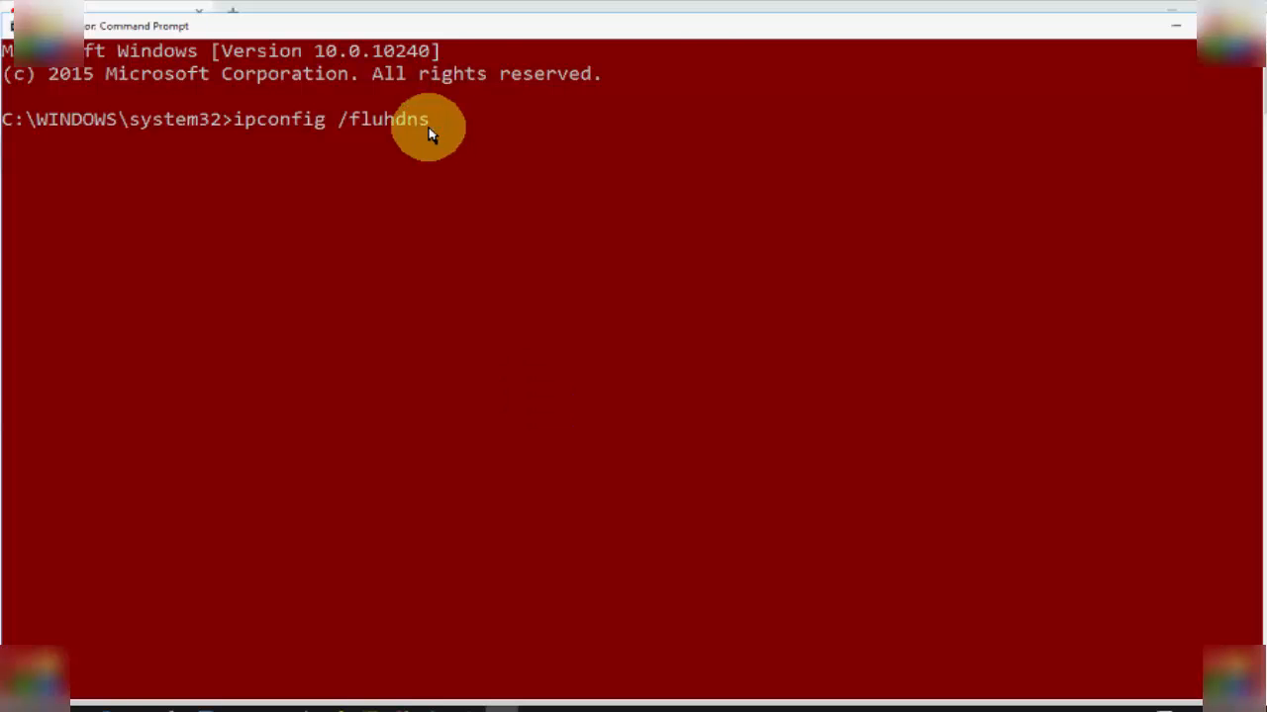
pyautogui.press('Return')
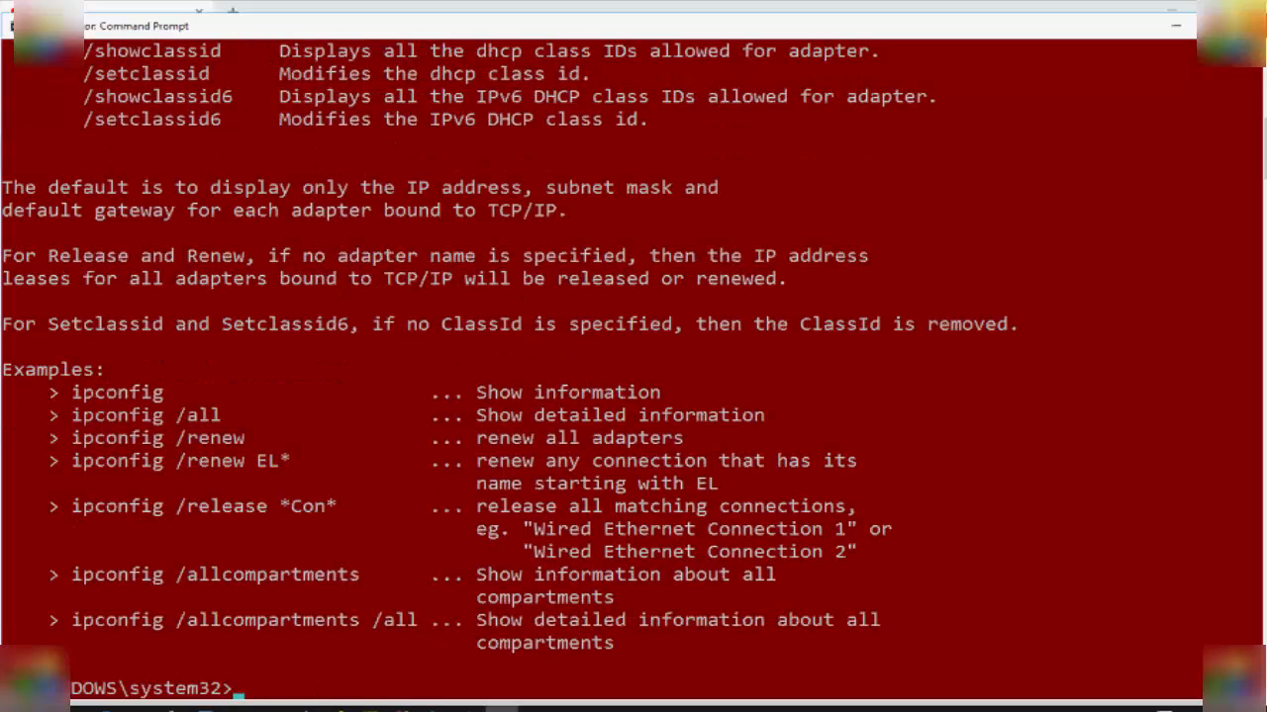